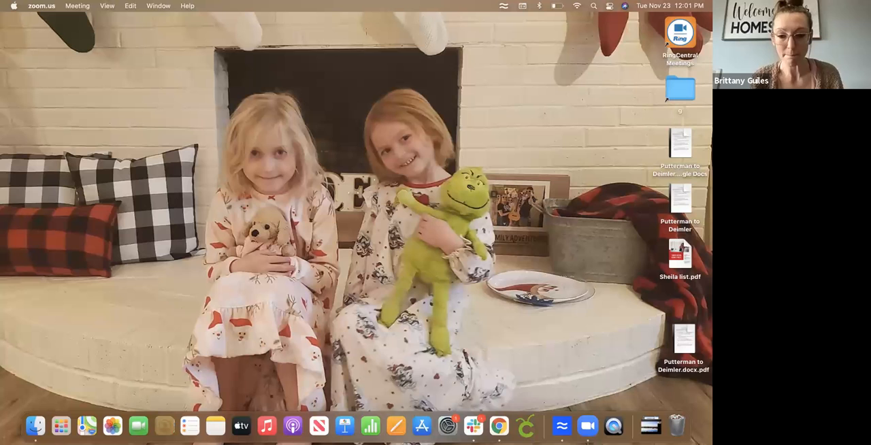
mouse_move(498, 428)
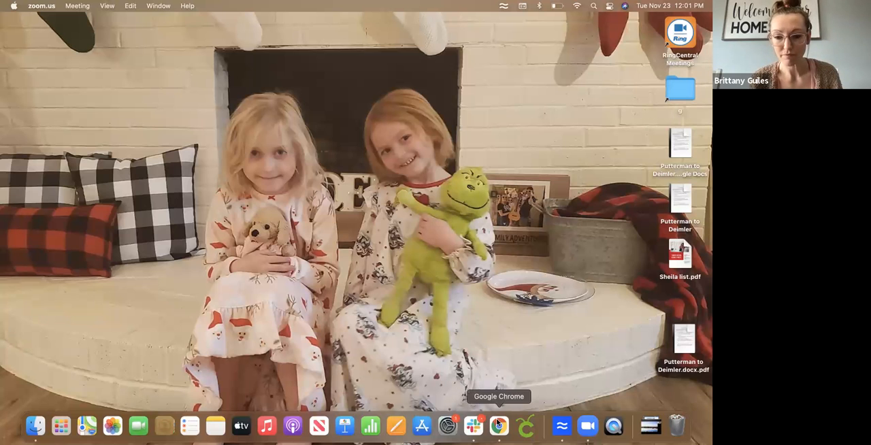
Reload the crashed Command tab in Chrome and sign in to Keller Cloud with MyKW credentials
click(515, 427)
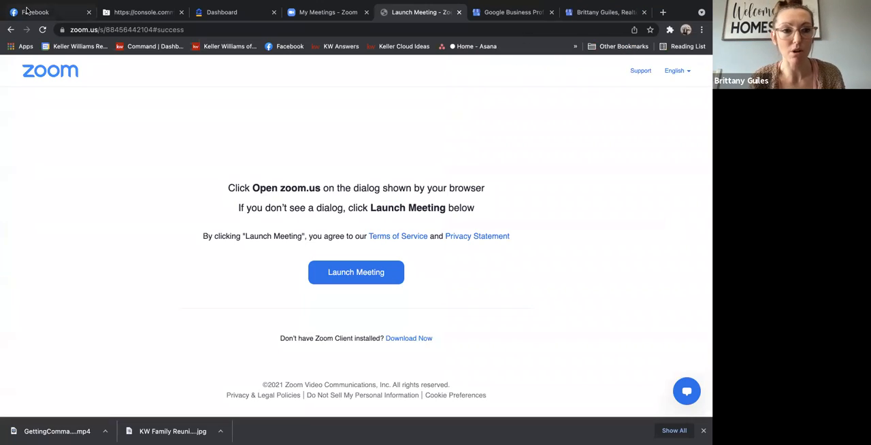
click(143, 11)
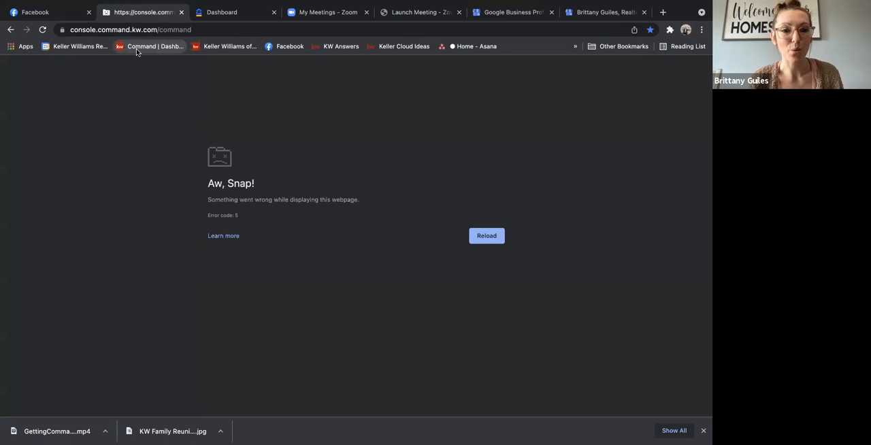
click(485, 236)
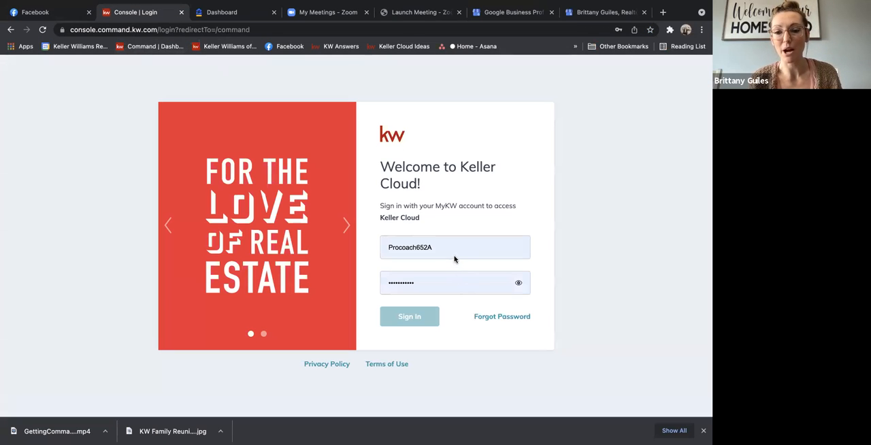
click(409, 316)
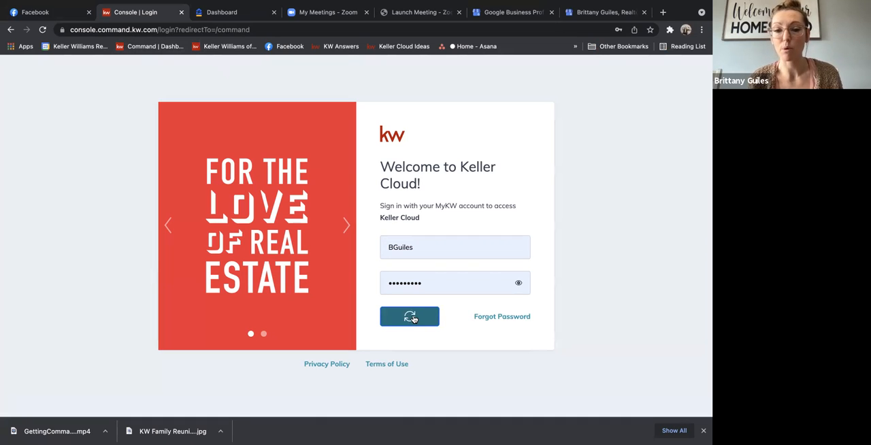
click(410, 316)
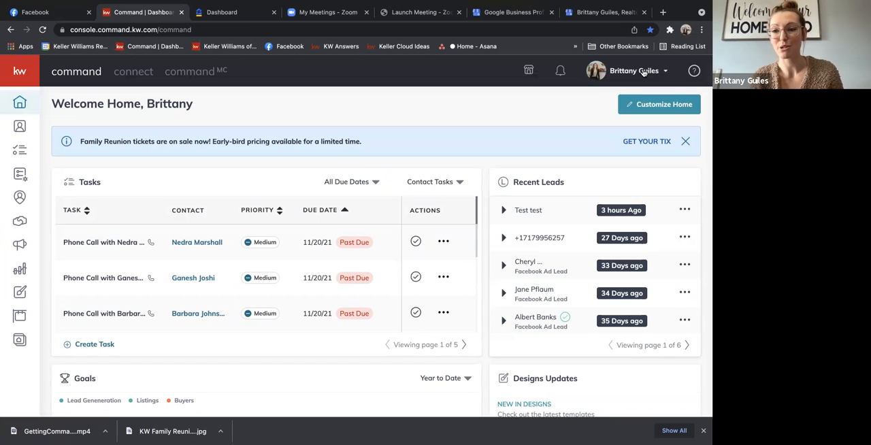
Open the account dropdown under the agent's name, then close it again
click(636, 70)
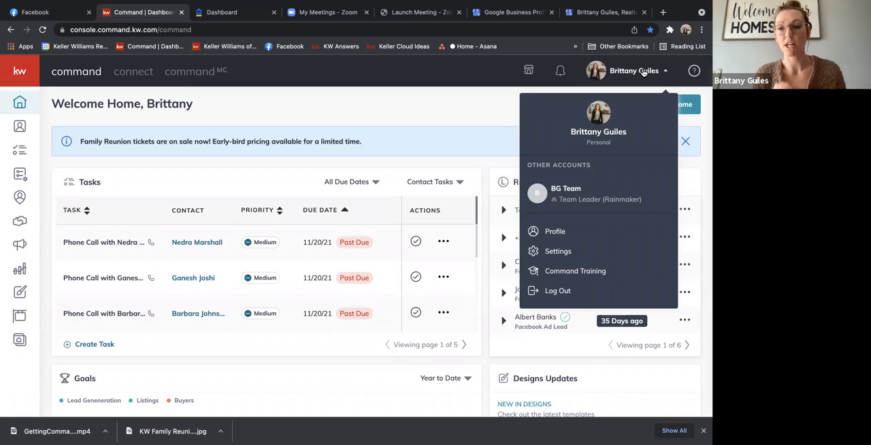
mouse_move(596, 197)
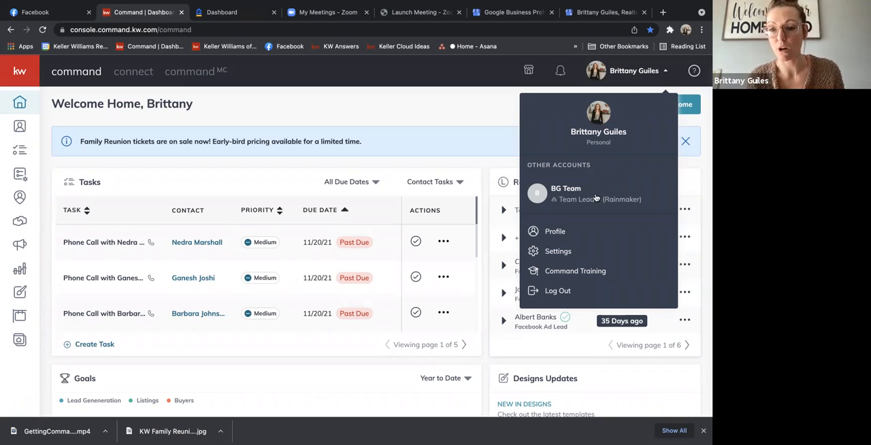
mouse_move(580, 212)
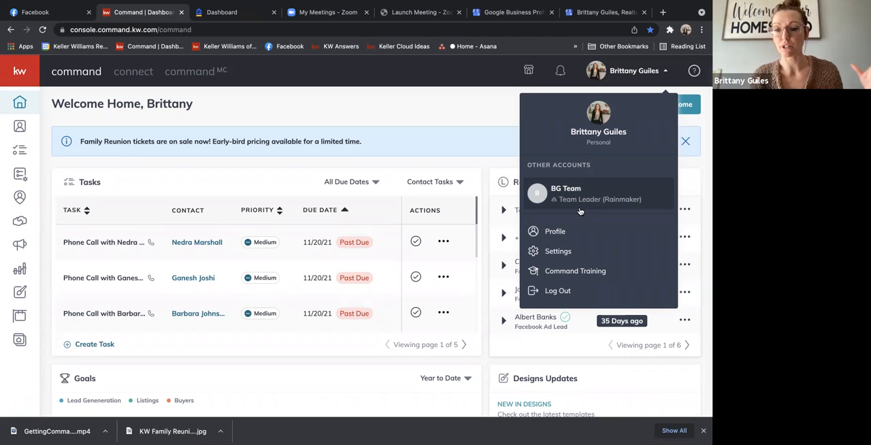
mouse_move(463, 105)
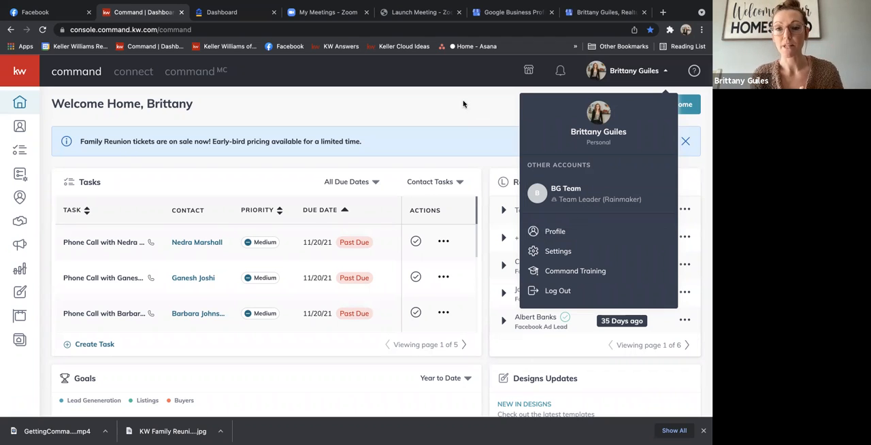
click(634, 70)
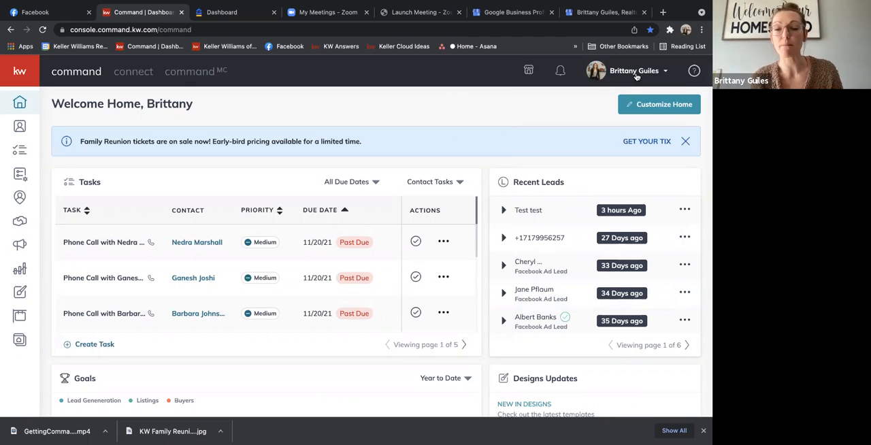
mouse_move(666, 78)
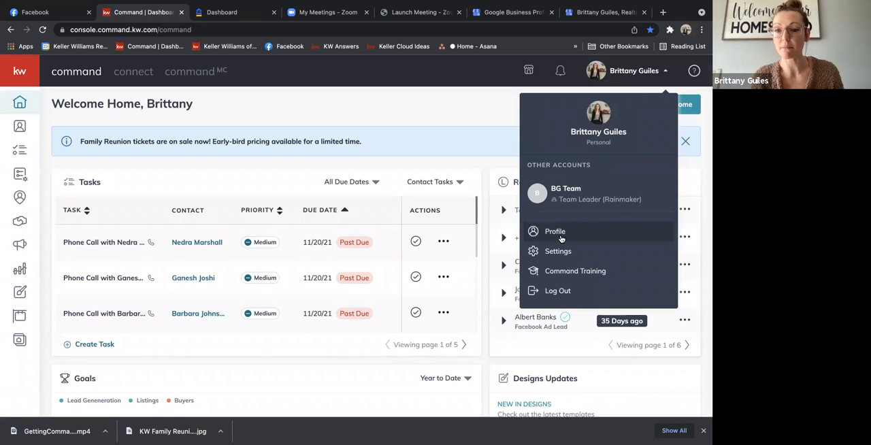
Open the Profile page, browse and cancel a new profile photo, then choose Edit profile
click(554, 232)
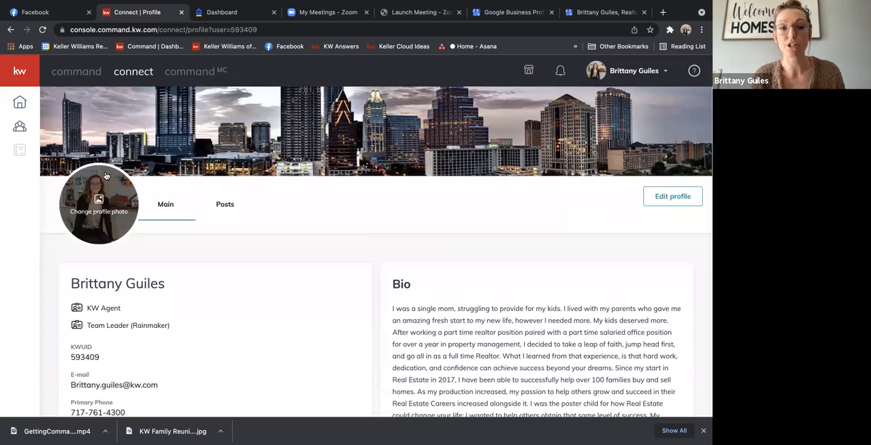
mouse_move(102, 197)
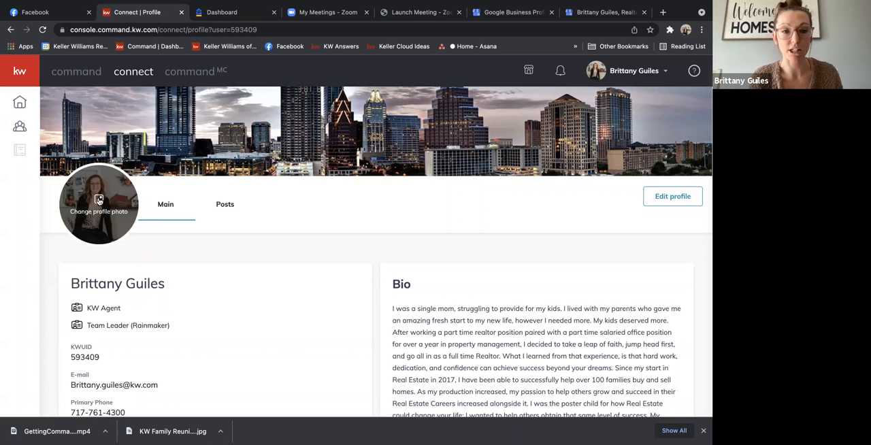
click(99, 204)
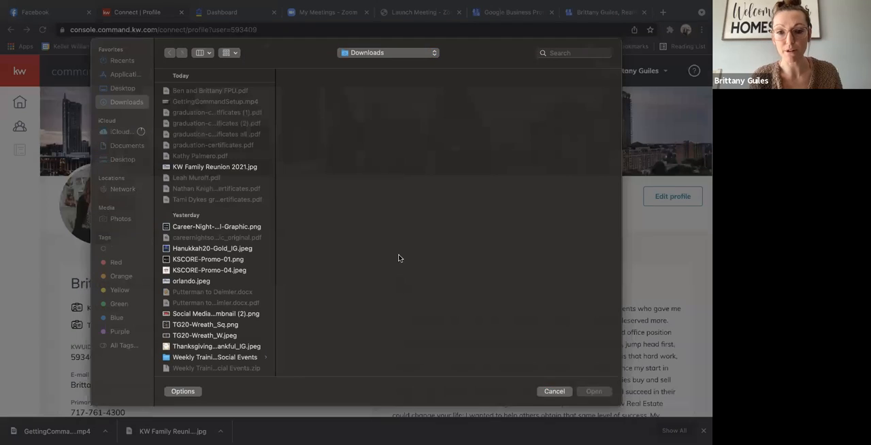
click(553, 391)
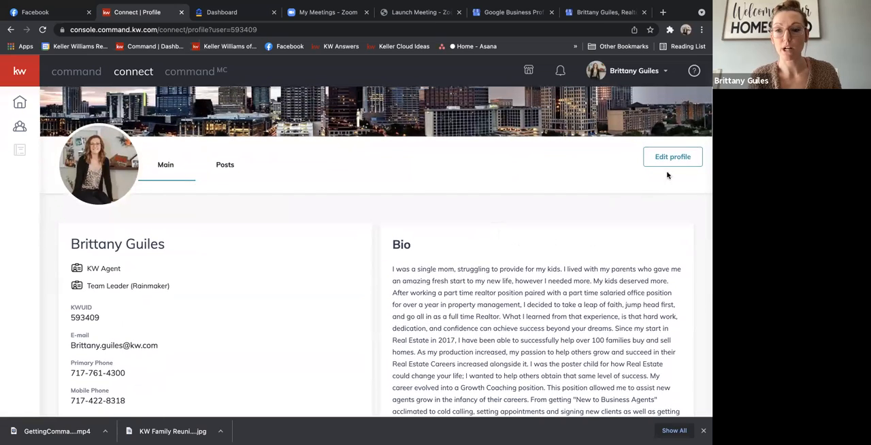
click(672, 156)
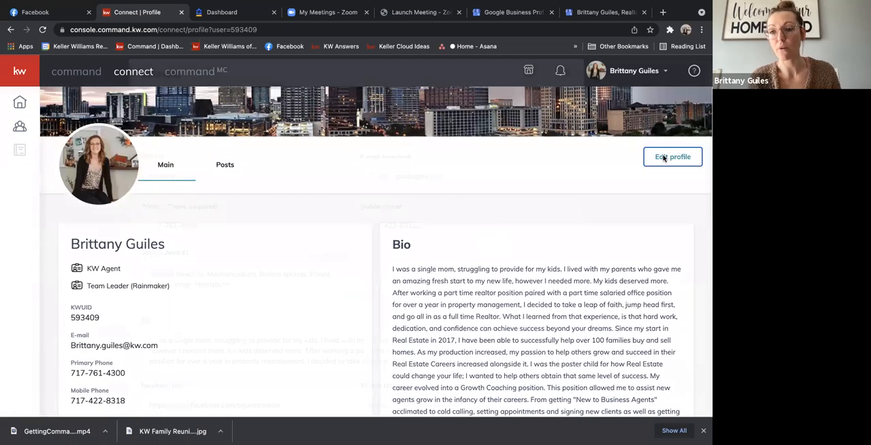
Review the Edit Profile form's e-mail and service area fields without changing them
click(672, 157)
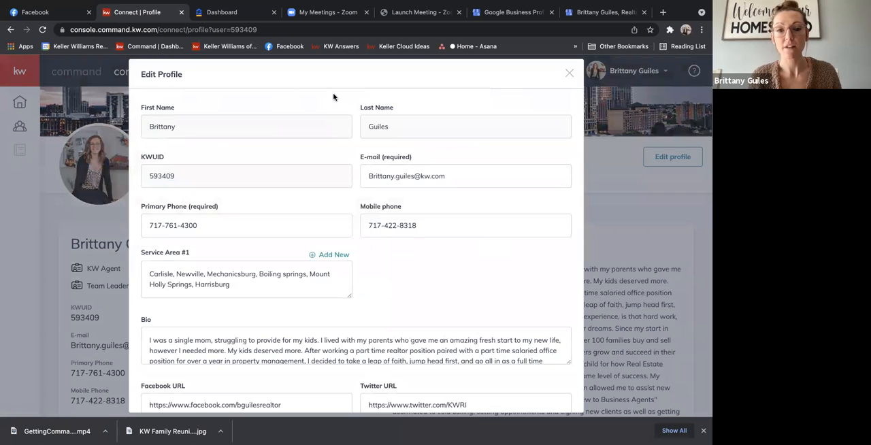
scroll(down, 3)
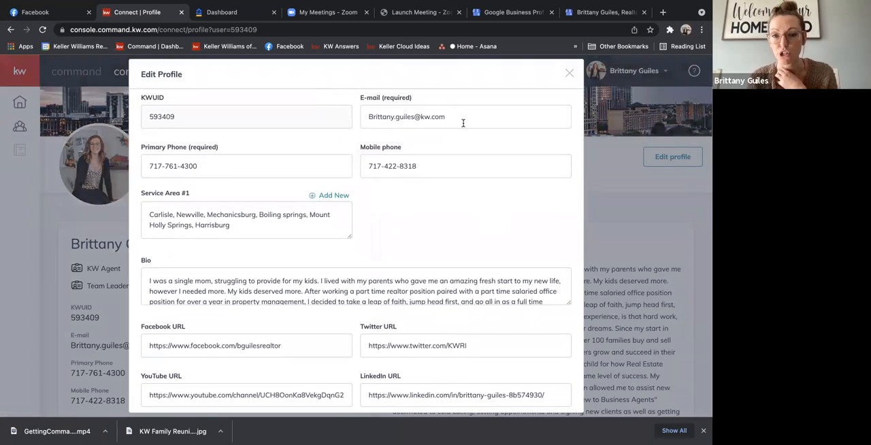
click(462, 117)
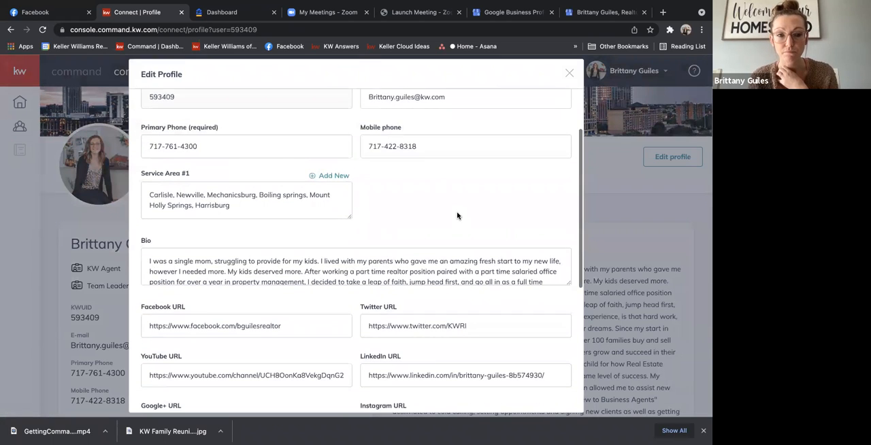
scroll(down, 3)
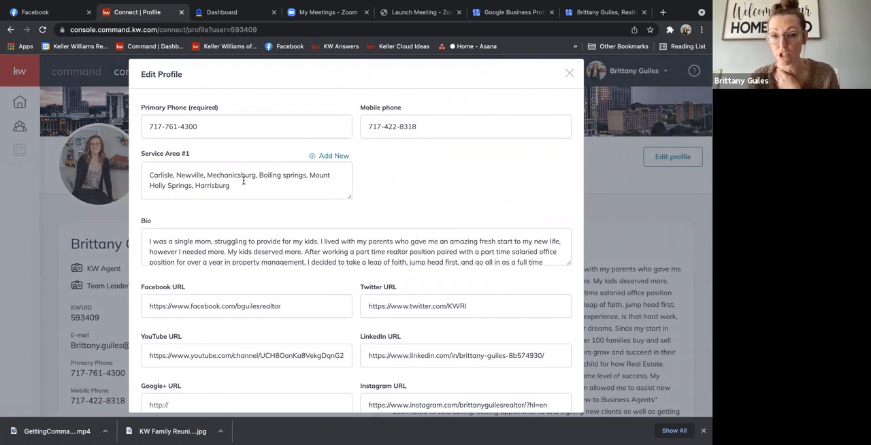
click(244, 185)
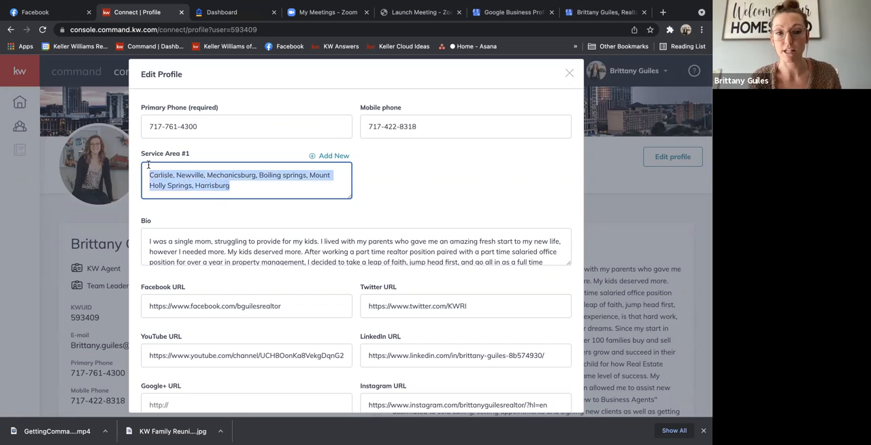
click(451, 176)
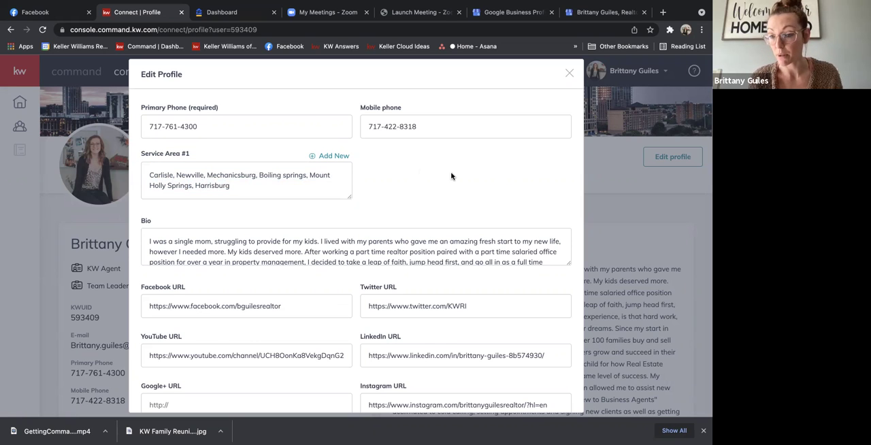
scroll(down, 3)
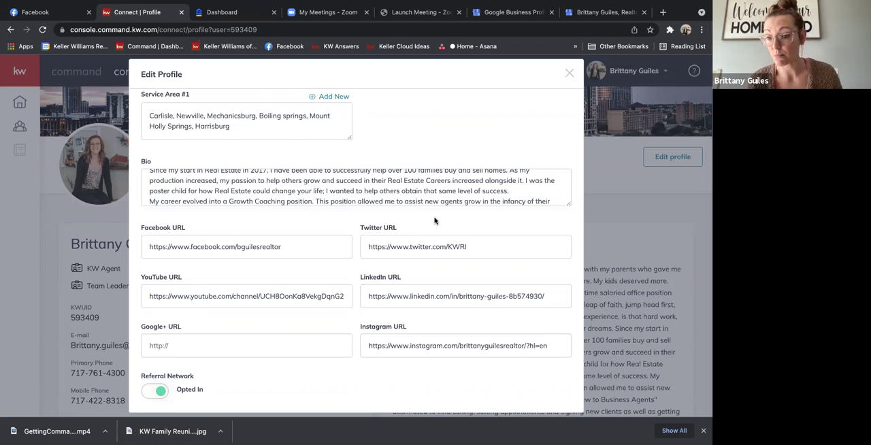
Check the Facebook, YouTube and LinkedIn profile links, then save the profile changes
scroll(down, 3)
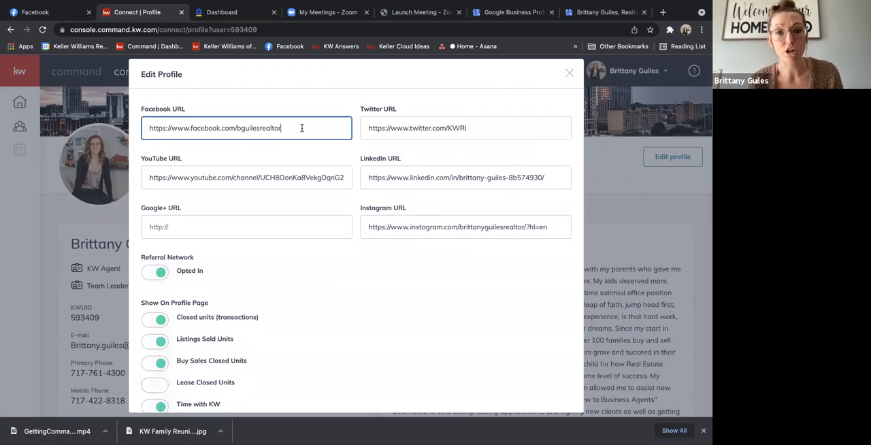
click(246, 177)
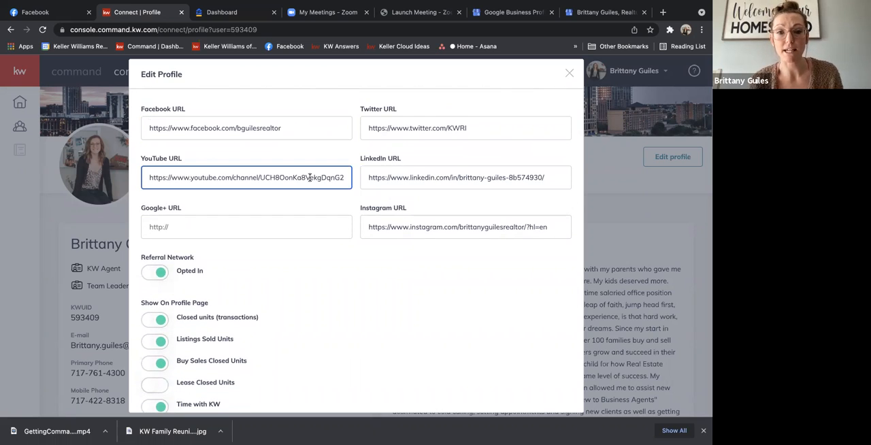
click(246, 128)
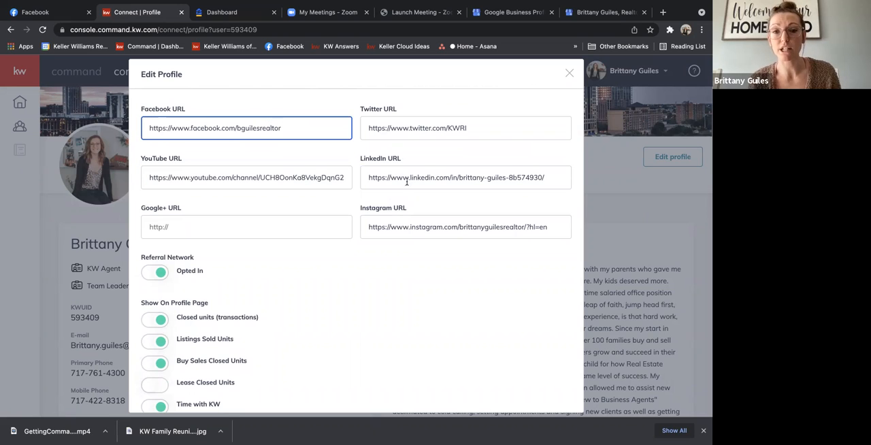
click(466, 128)
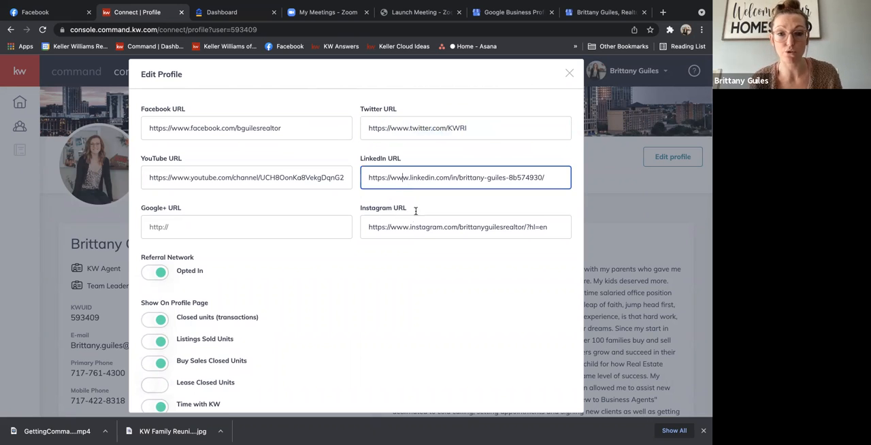
click(245, 128)
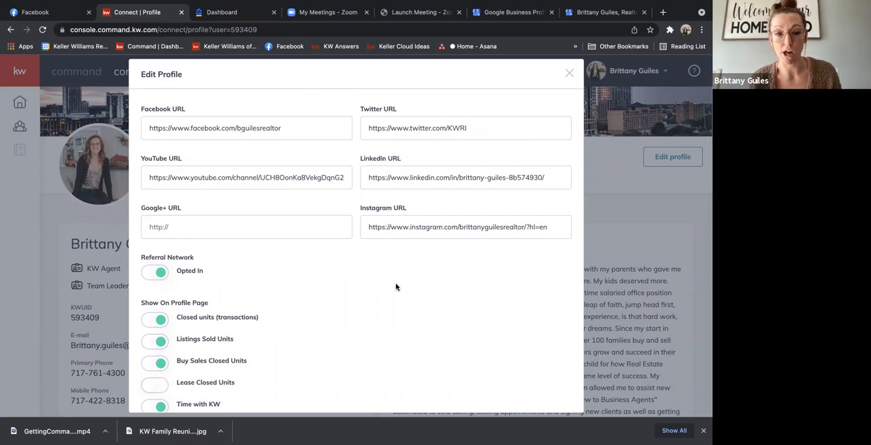
scroll(down, 3)
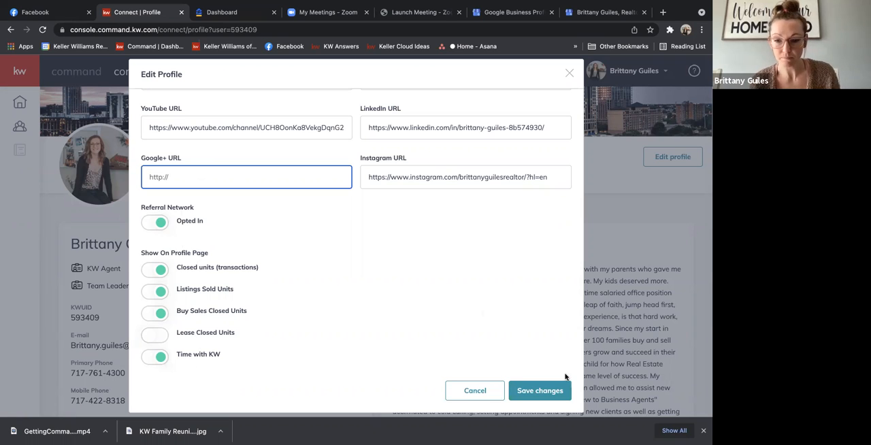
click(540, 391)
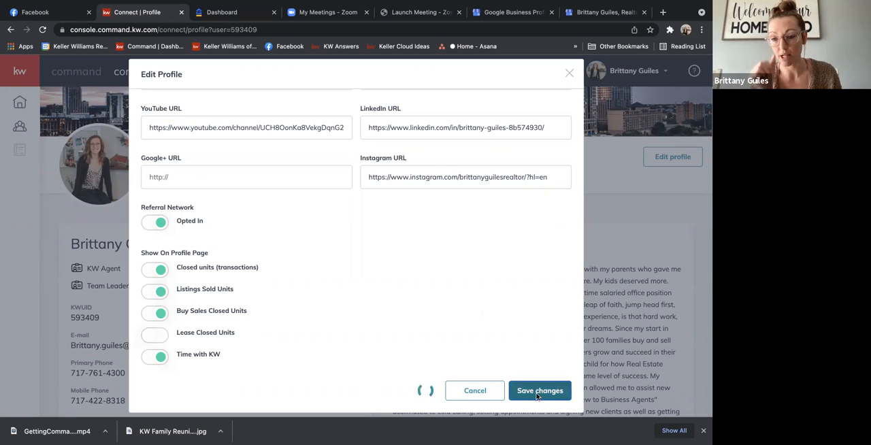
Copy the opening Bio paragraphs from the saved Connect profile, then go to Facebook
click(540, 390)
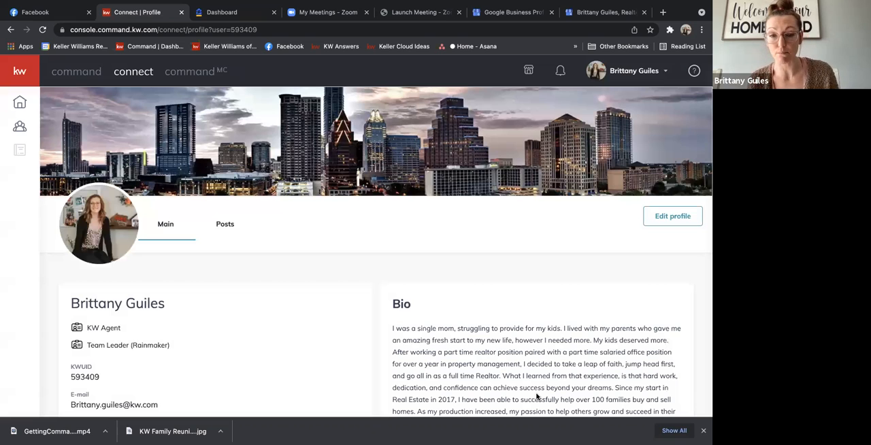
mouse_move(417, 298)
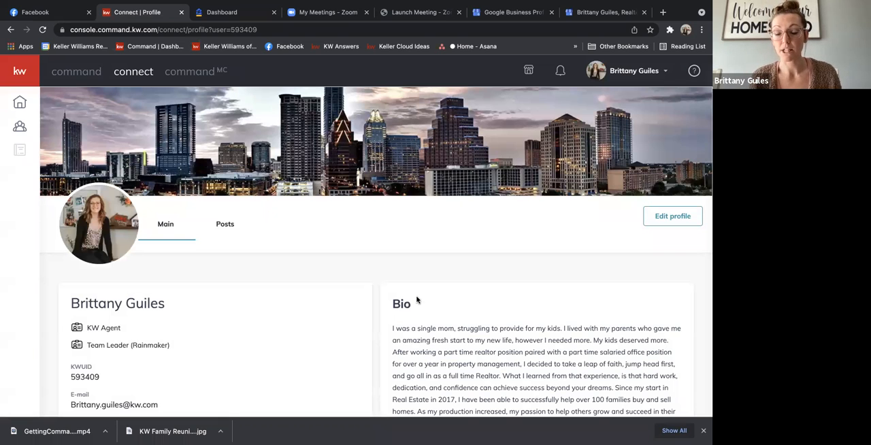
scroll(down, 3)
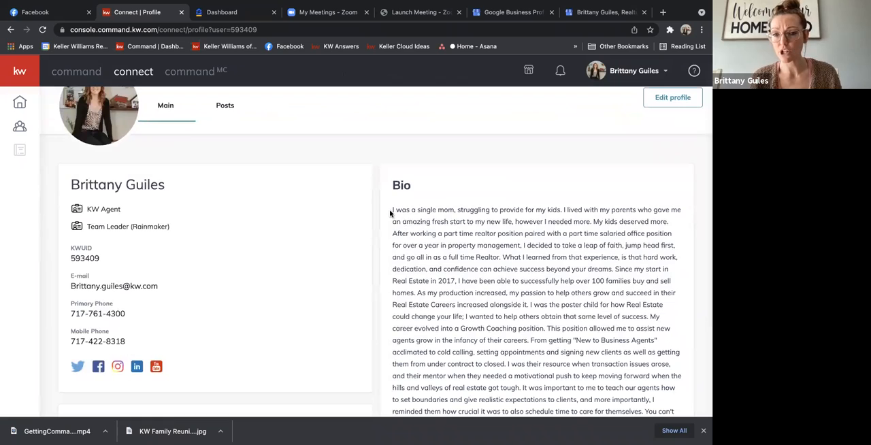
drag(392, 209, 524, 352)
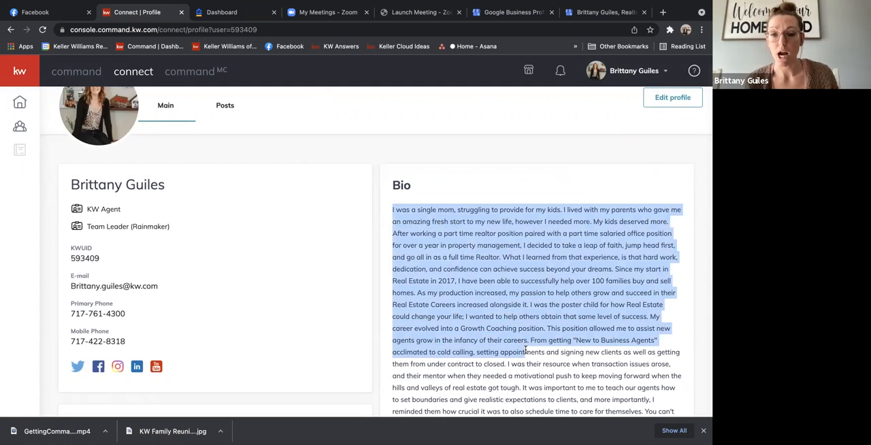
click(392, 210)
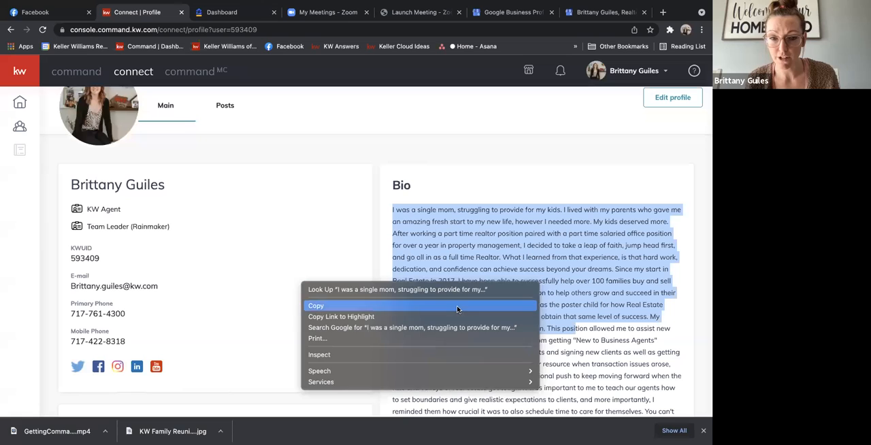
click(315, 306)
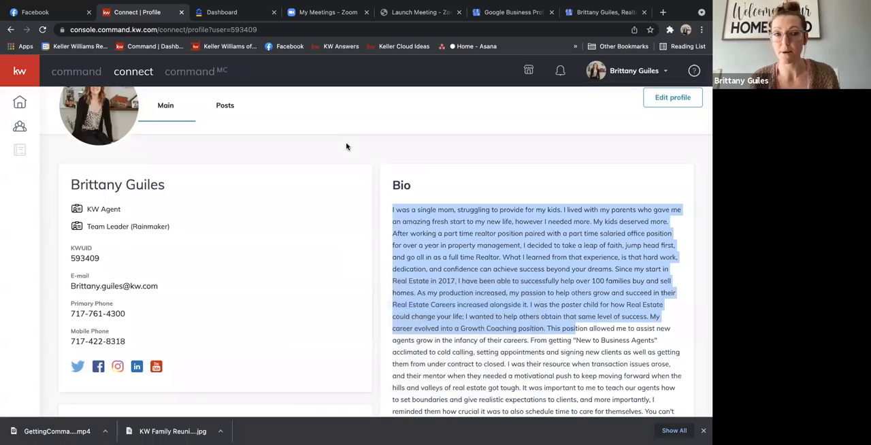
click(41, 12)
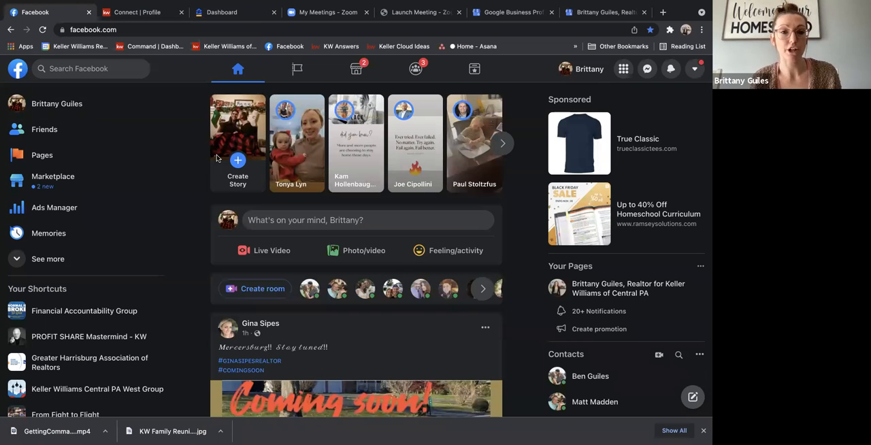
mouse_move(37, 155)
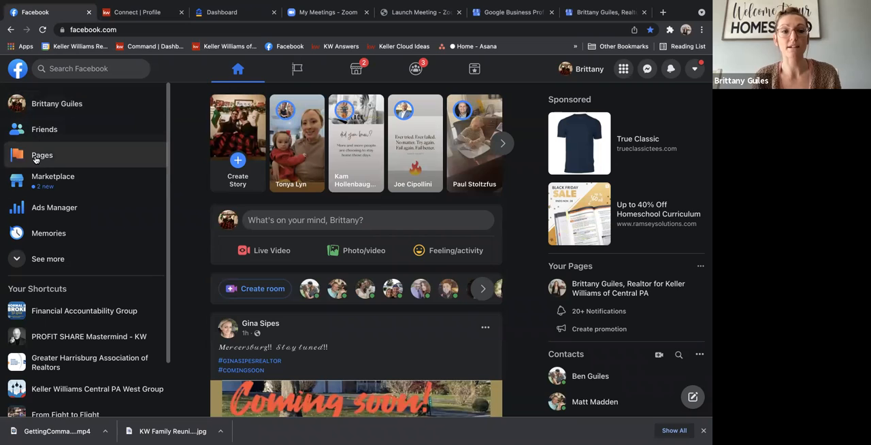
Open the Brittany Guiles, Realtor Page from Pages and scroll its Manage Page sidebar
click(42, 155)
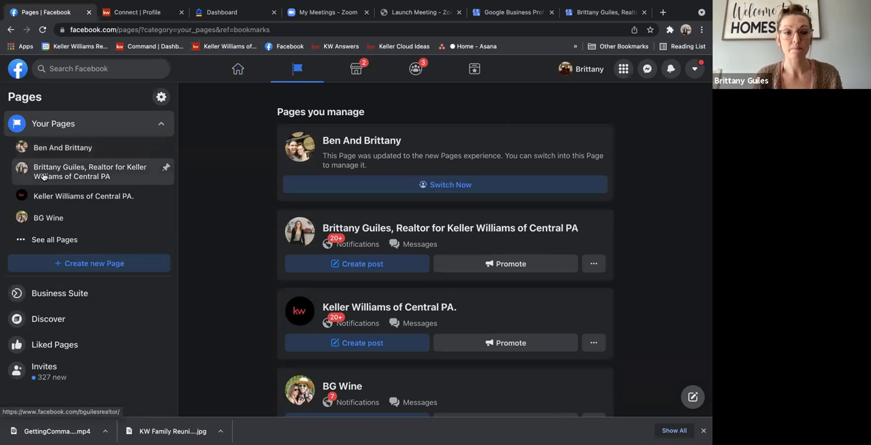
click(82, 172)
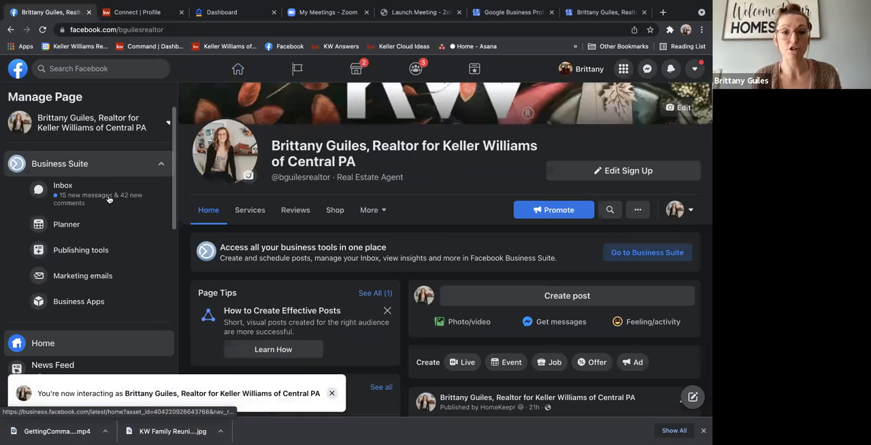
mouse_move(173, 136)
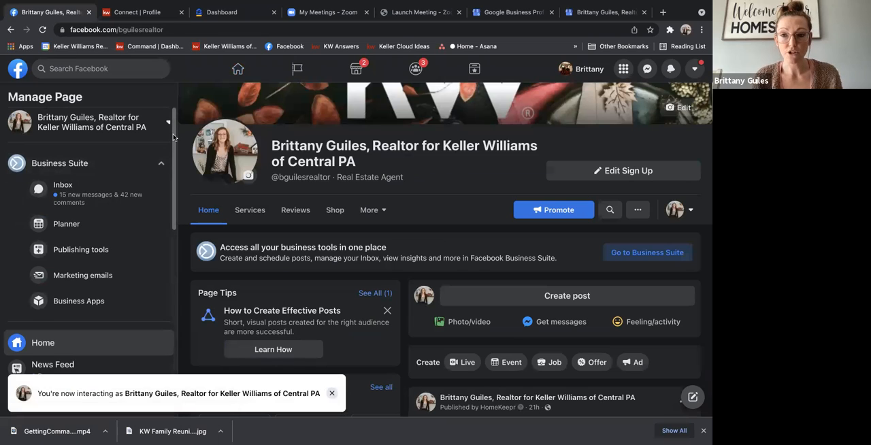
scroll(down, 3)
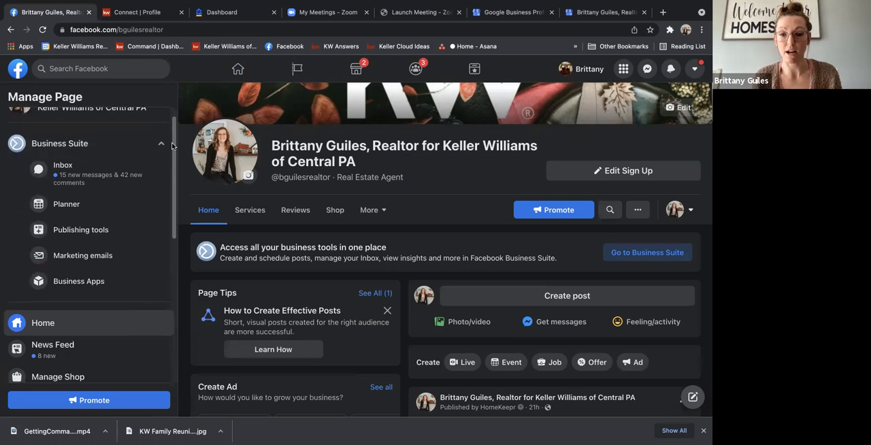
scroll(down, 3)
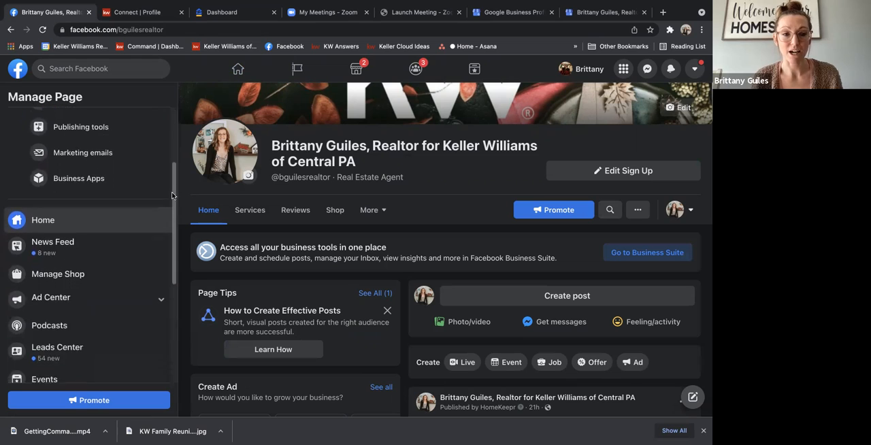
scroll(down, 3)
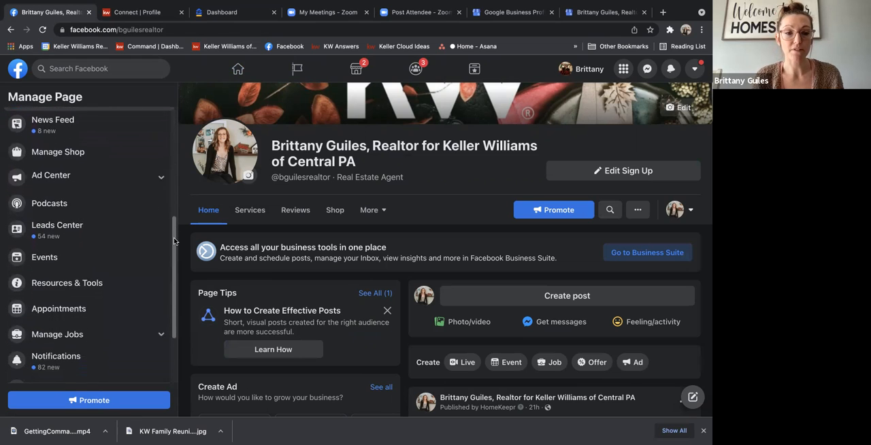
scroll(down, 3)
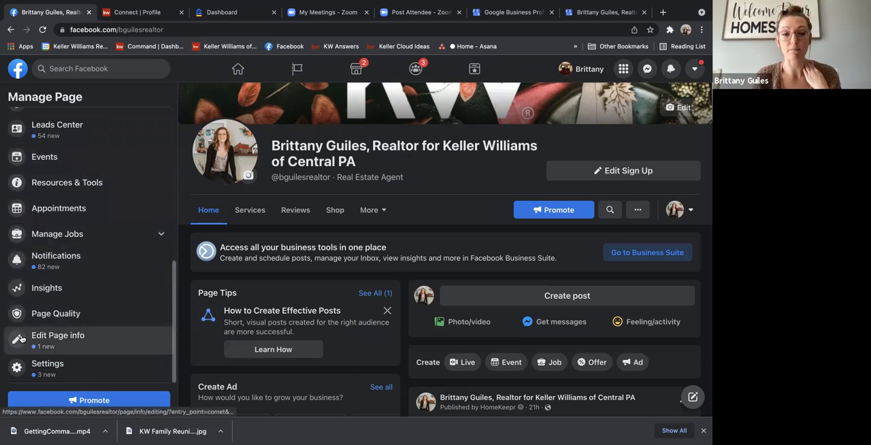
click(57, 335)
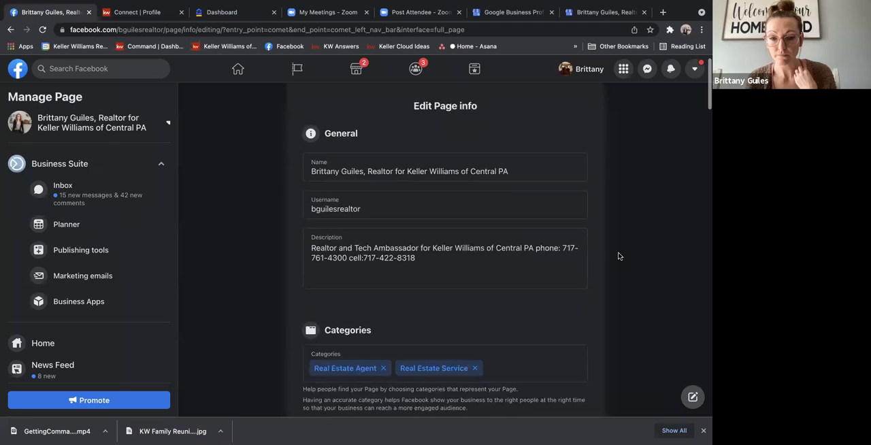
scroll(down, 3)
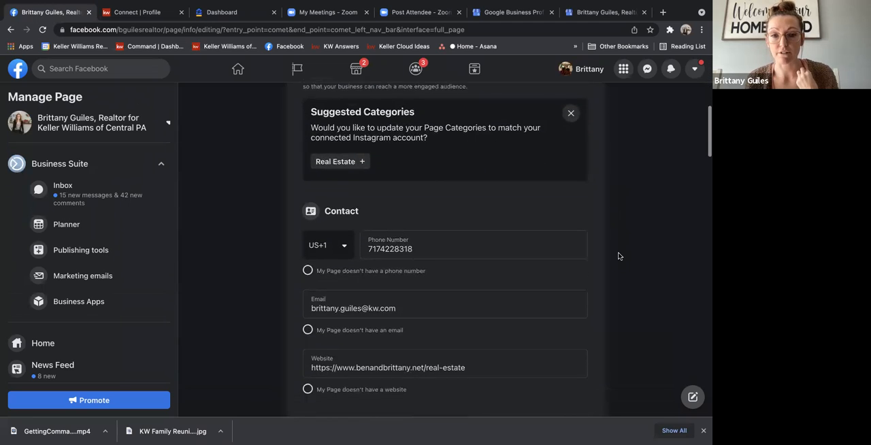
scroll(down, 3)
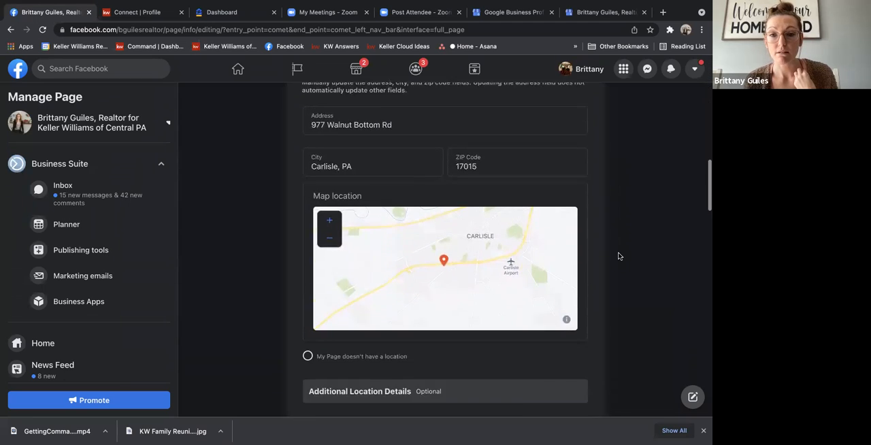
scroll(down, 3)
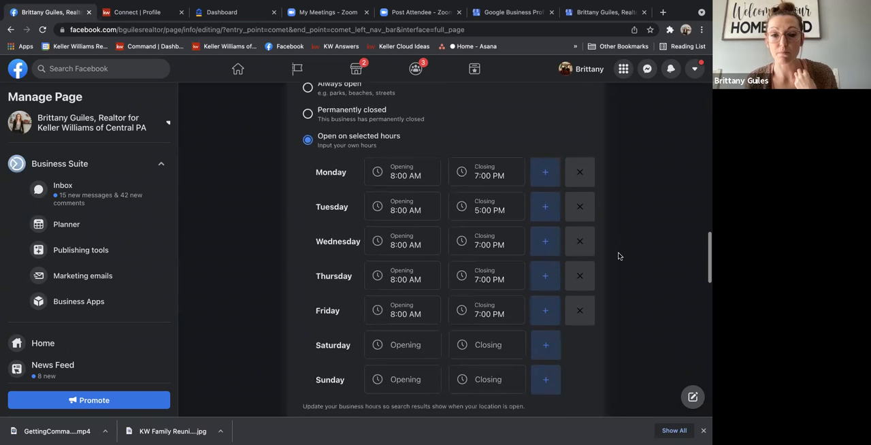
scroll(down, 3)
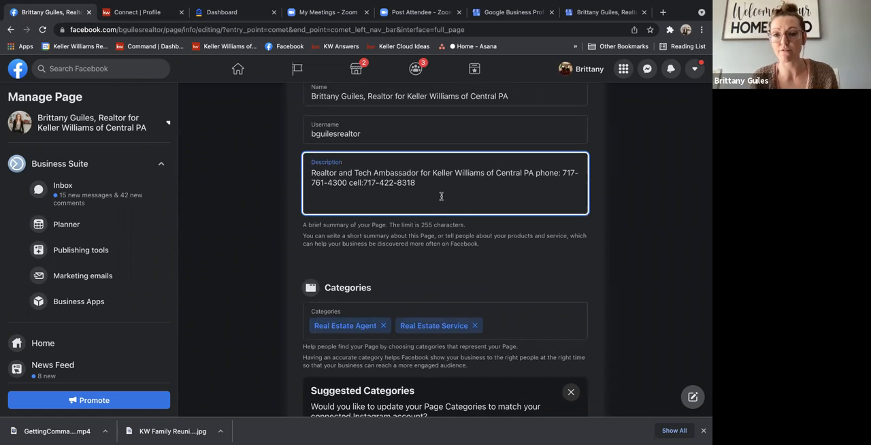
mouse_move(386, 201)
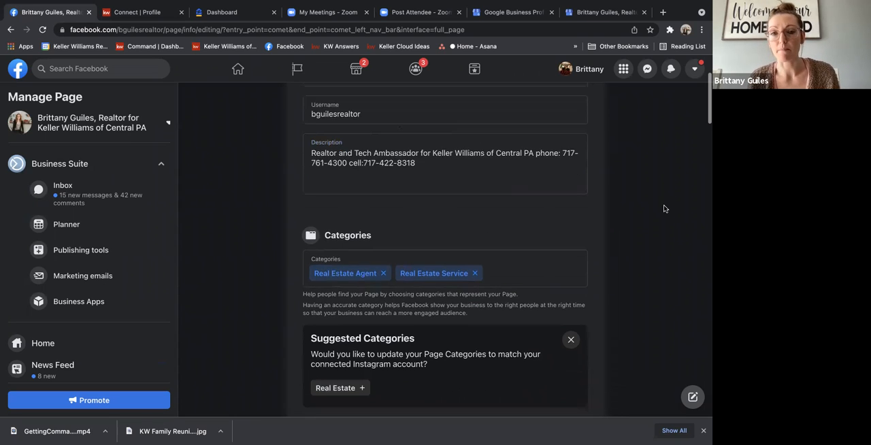
scroll(down, 3)
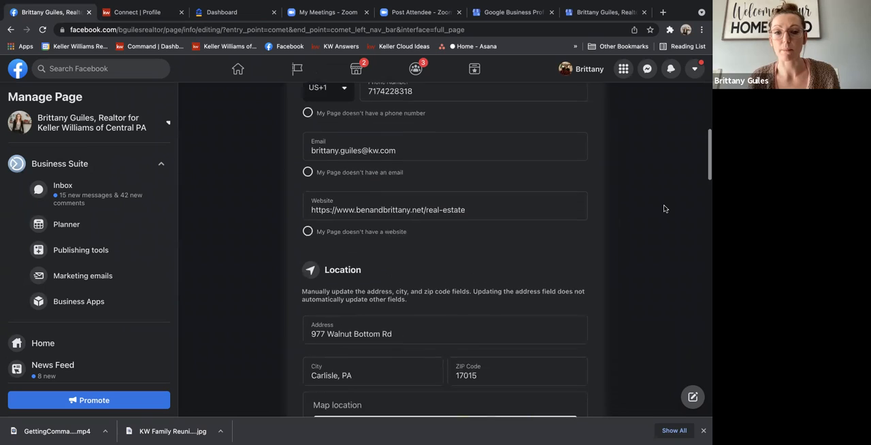
scroll(down, 3)
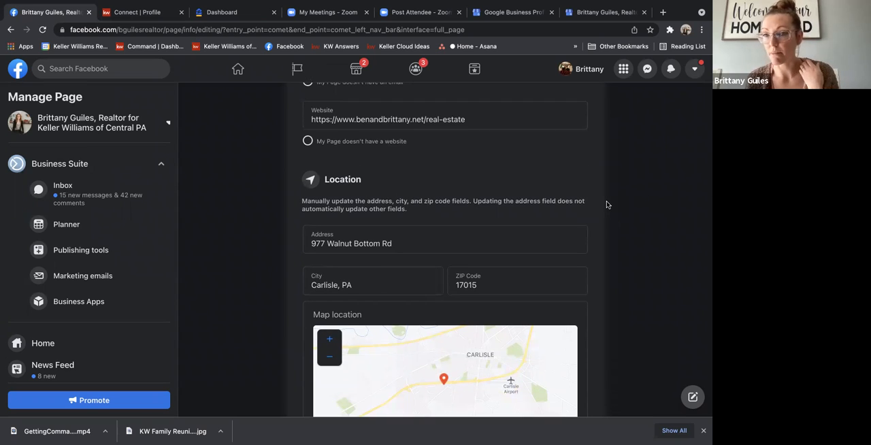
mouse_move(136, 354)
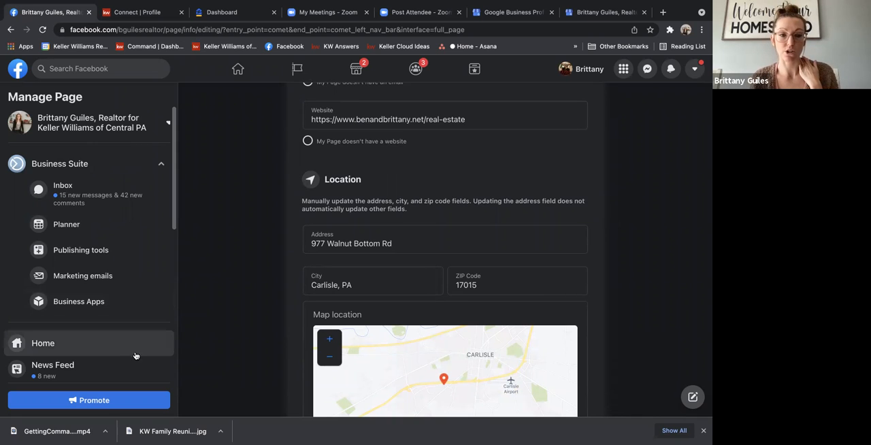
scroll(down, 3)
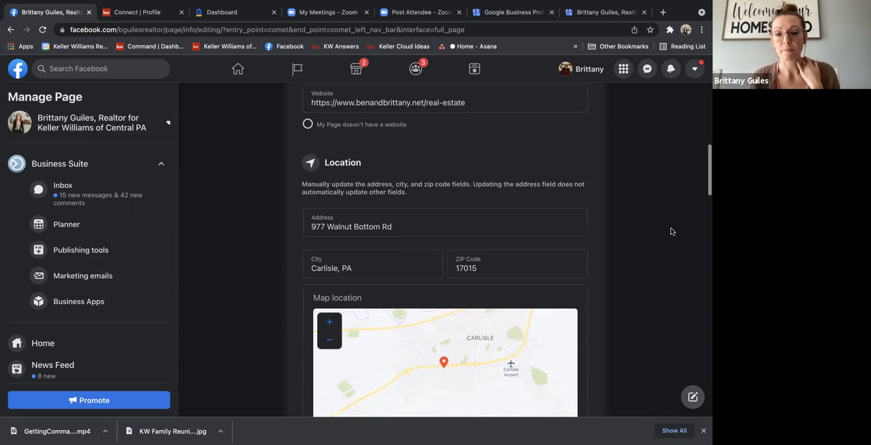
scroll(down, 3)
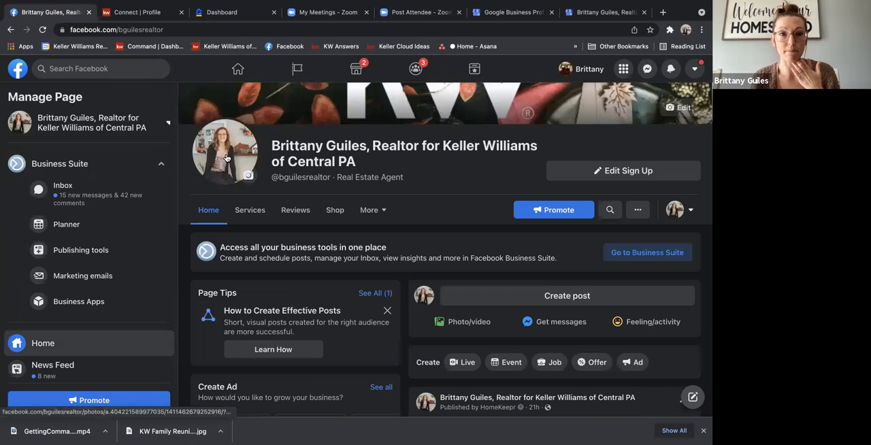
click(139, 12)
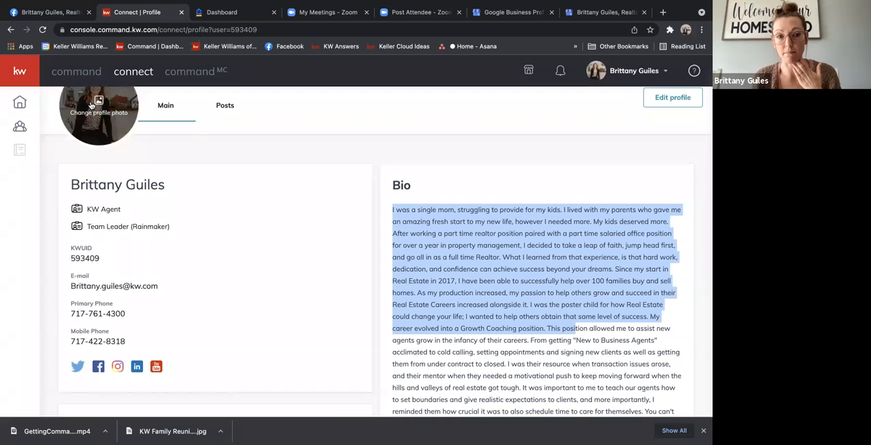
click(48, 12)
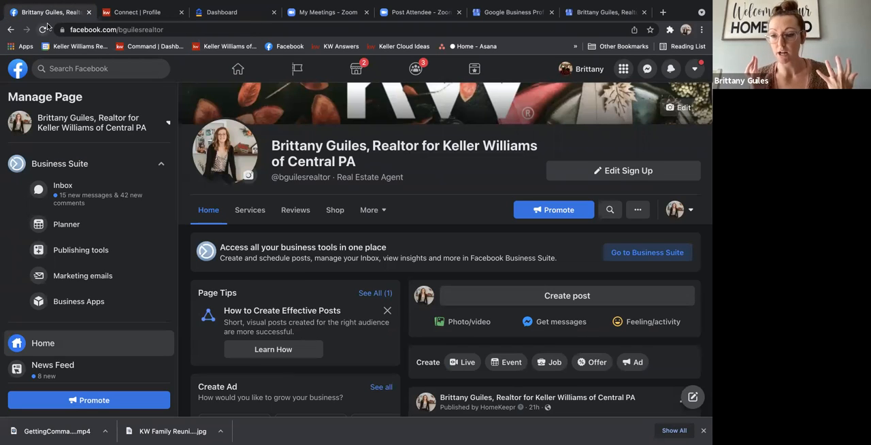
mouse_move(45, 29)
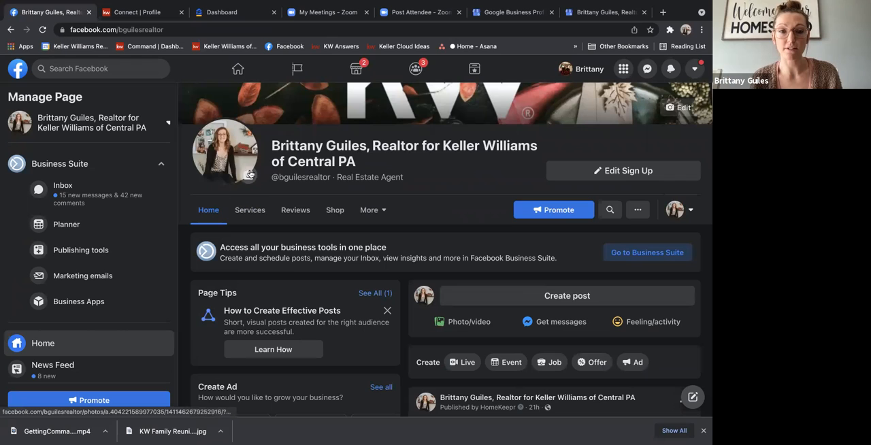
click(225, 151)
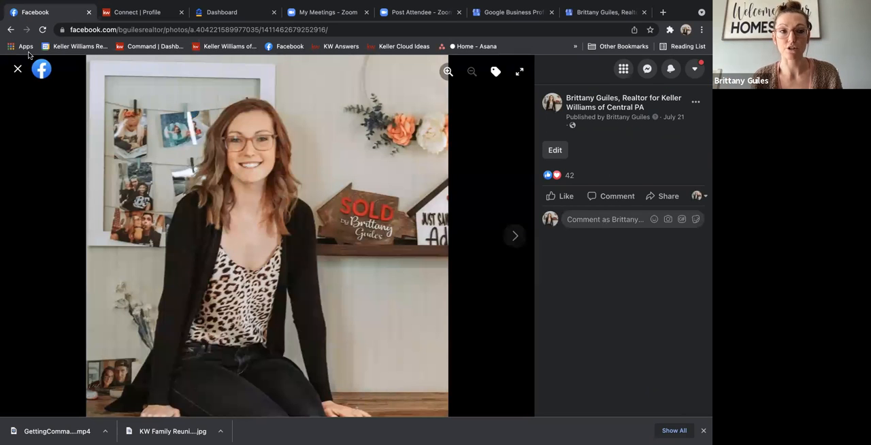
click(15, 68)
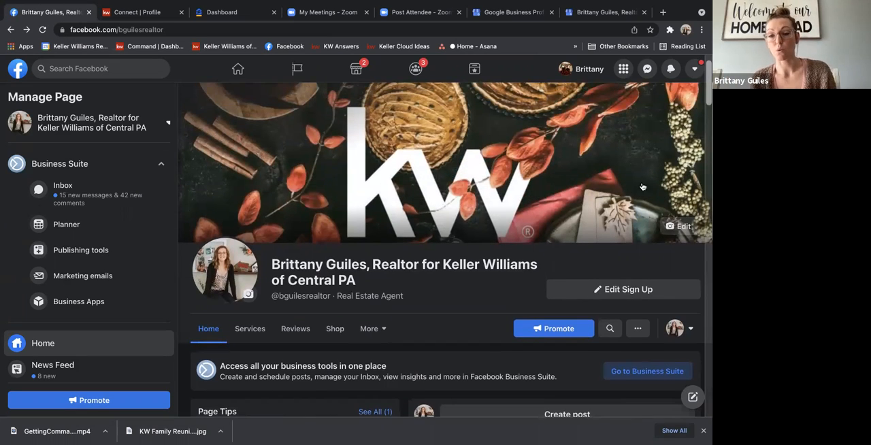
mouse_move(380, 188)
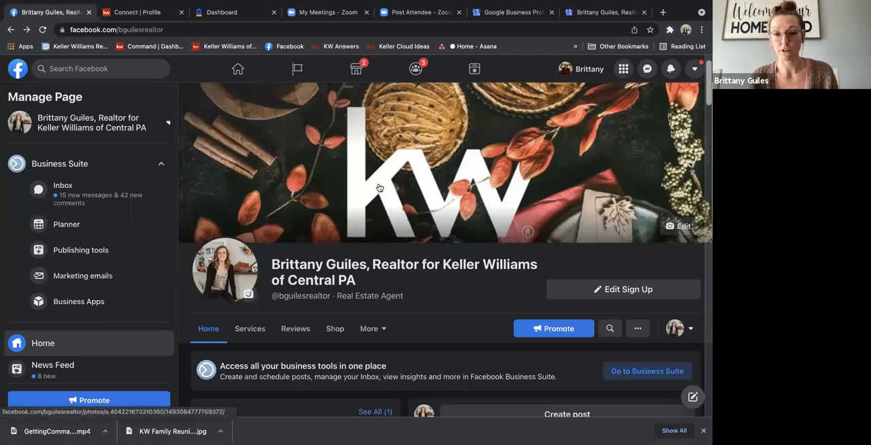
mouse_move(175, 29)
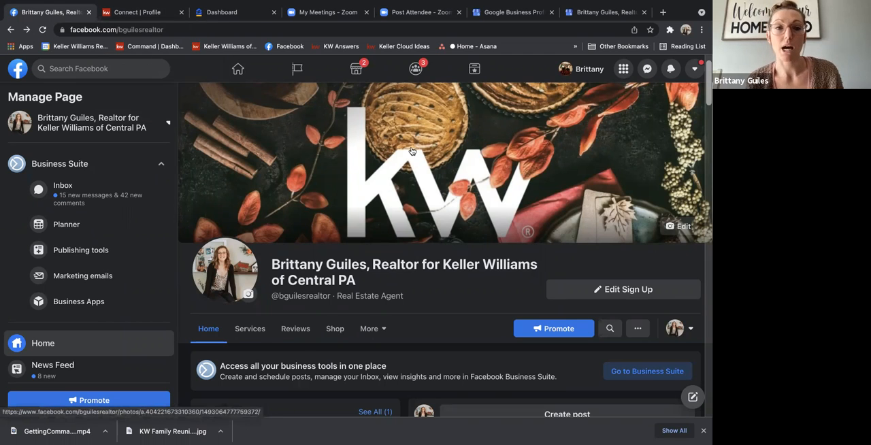
mouse_move(224, 12)
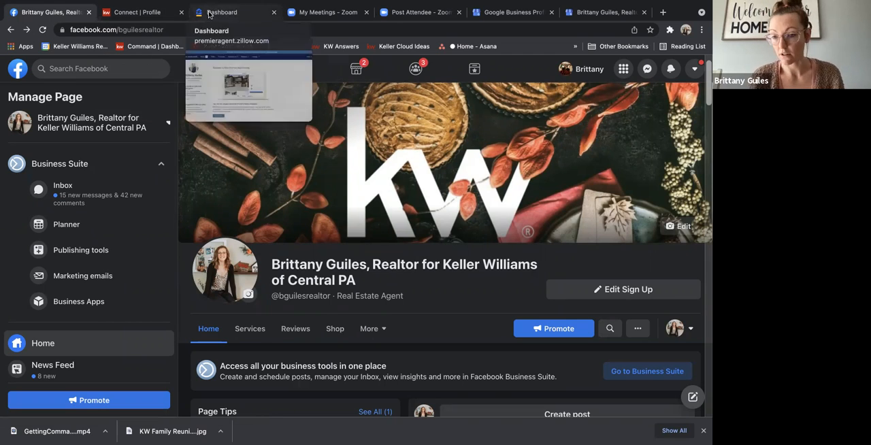
mouse_move(513, 155)
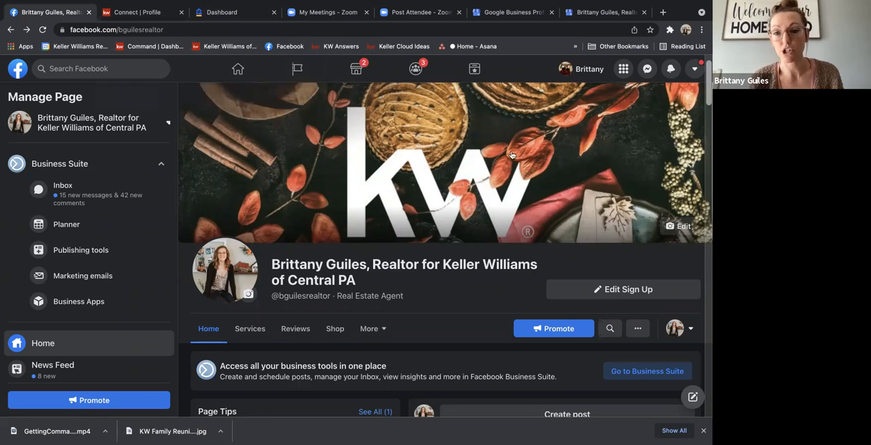
mouse_move(465, 194)
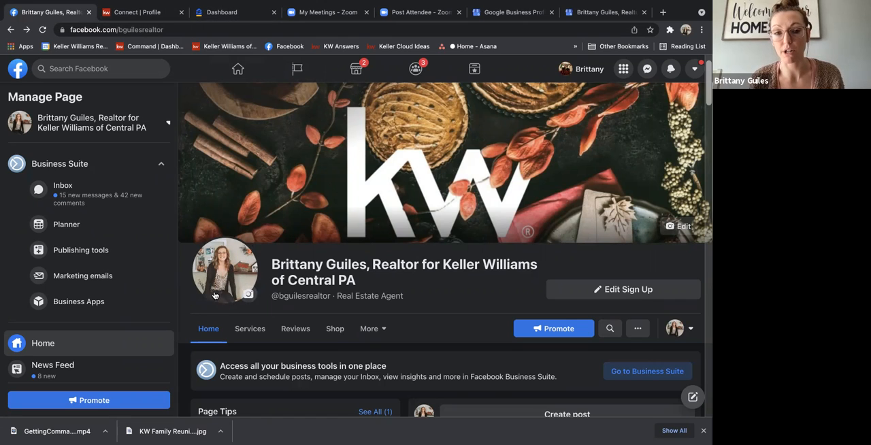
click(231, 12)
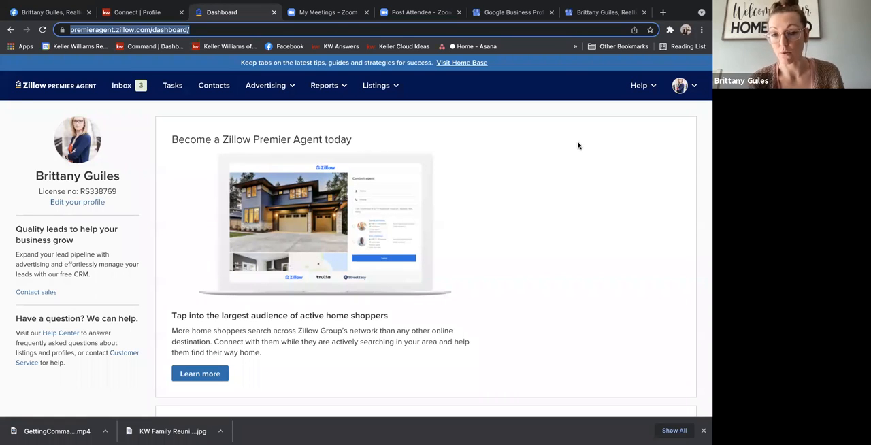
mouse_move(699, 105)
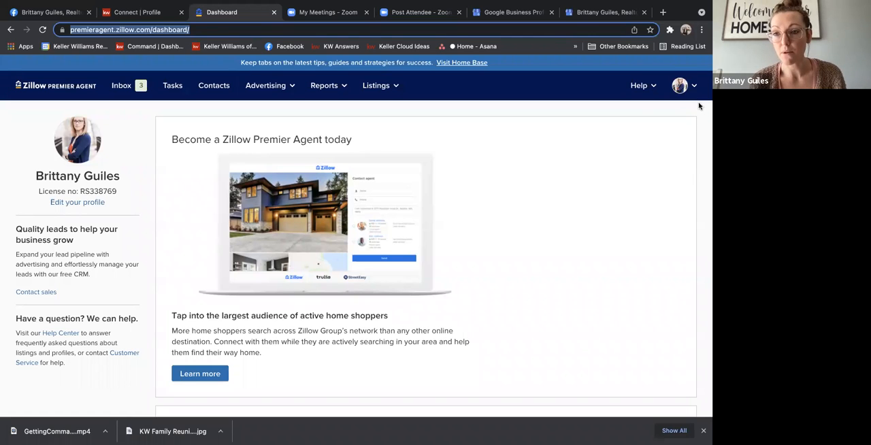
Open the Zillow avatar dropdown listing Profile, Past sales, Service areas and Settings
click(695, 85)
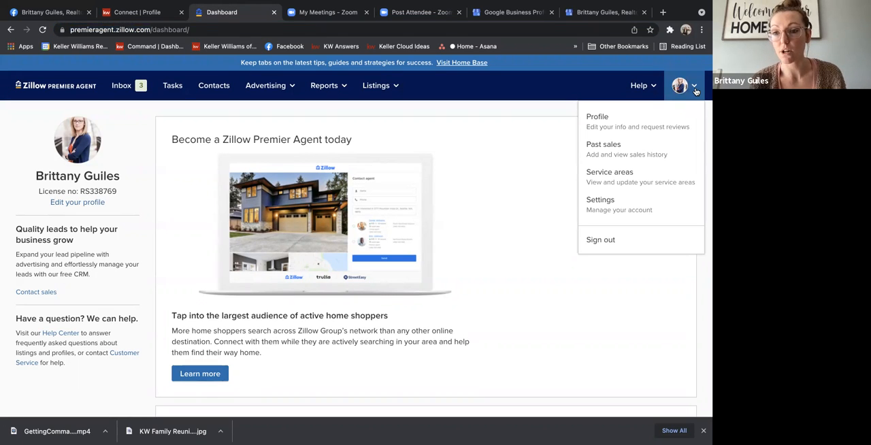
mouse_move(660, 151)
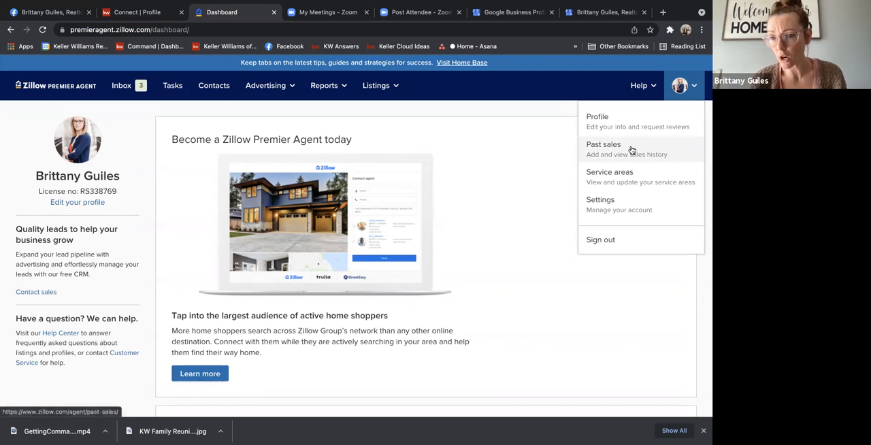
Open Past sales, dismiss the tip about adding sales, and begin an Add sale
click(602, 144)
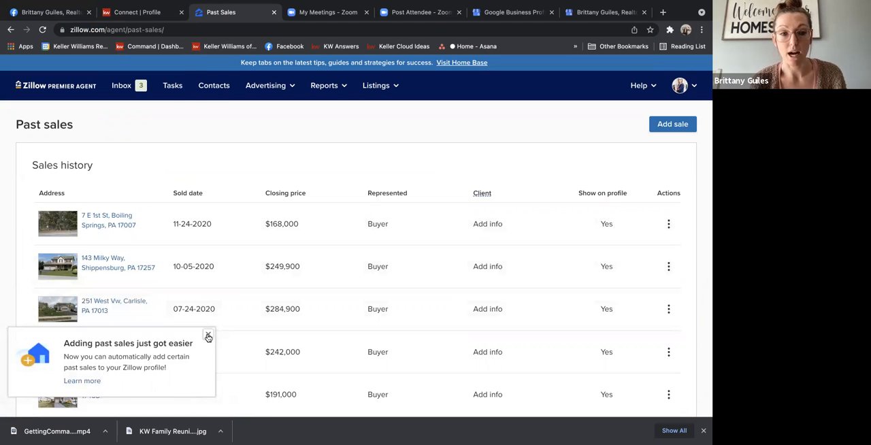
click(208, 338)
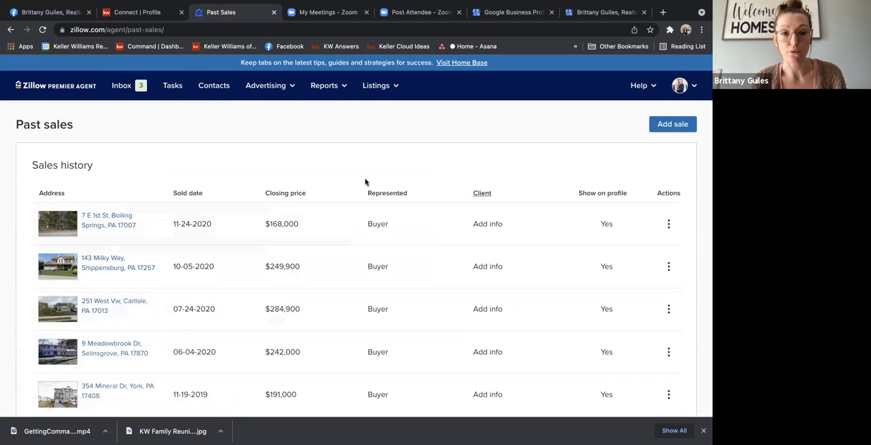
mouse_move(449, 181)
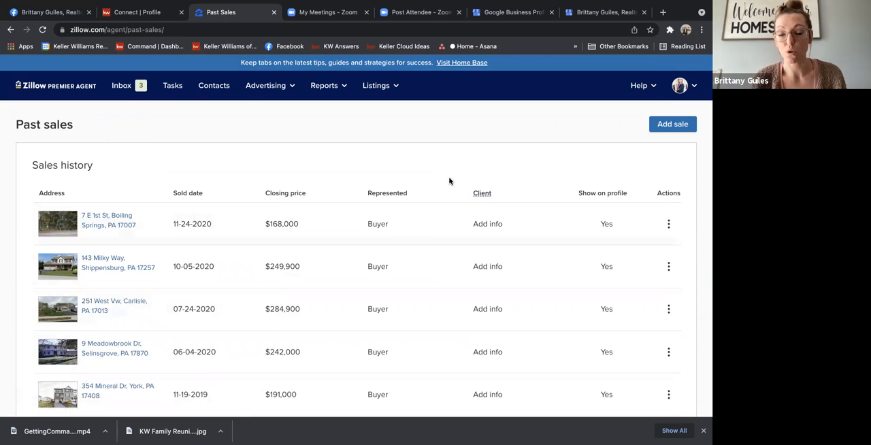
scroll(down, 3)
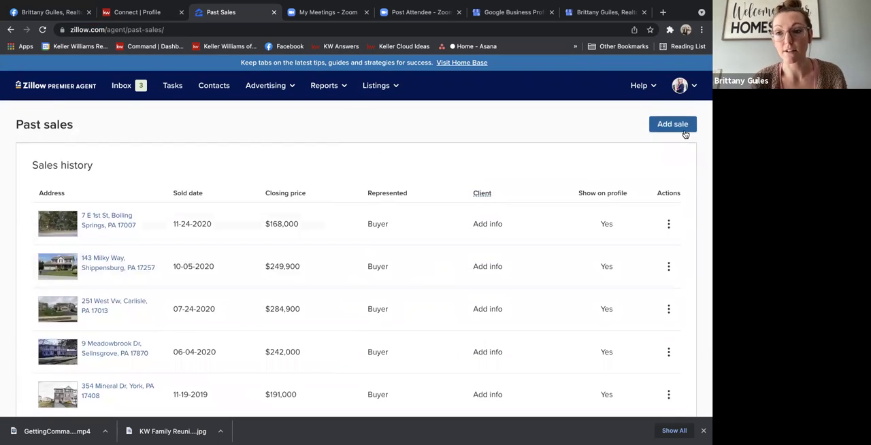
click(672, 124)
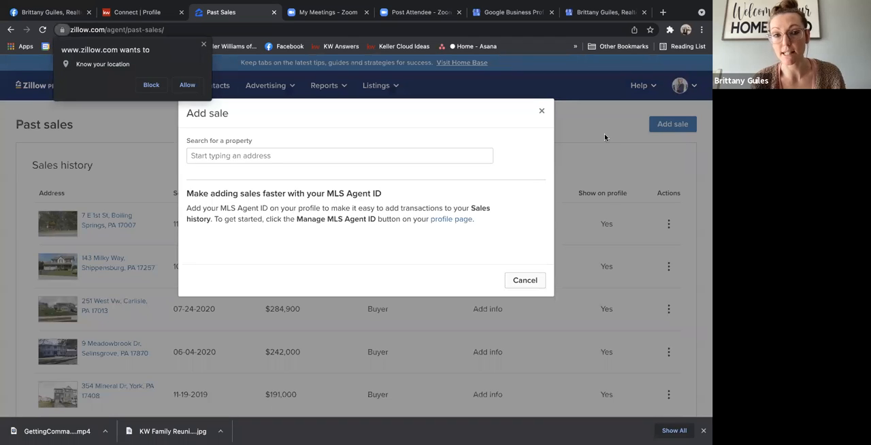
mouse_move(462, 157)
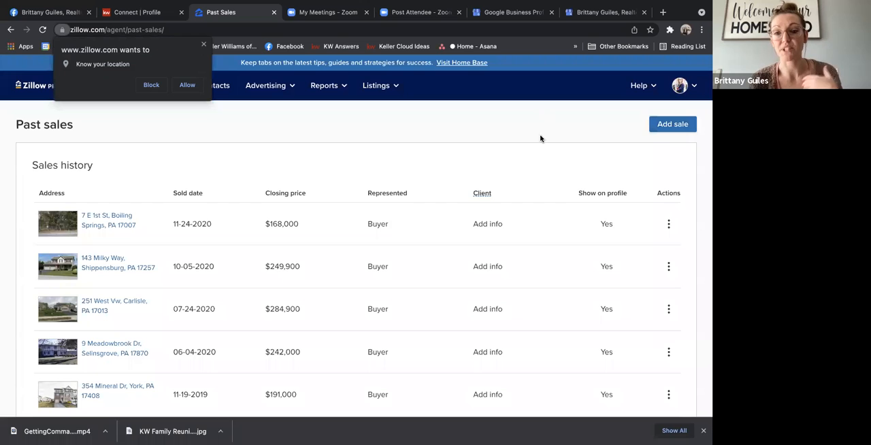
mouse_move(529, 144)
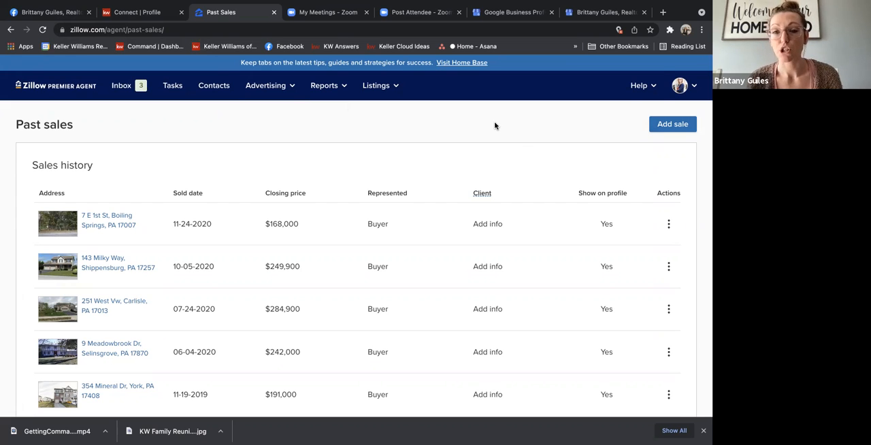
Check the Help menu, then go to My Profile from the account menu
click(639, 85)
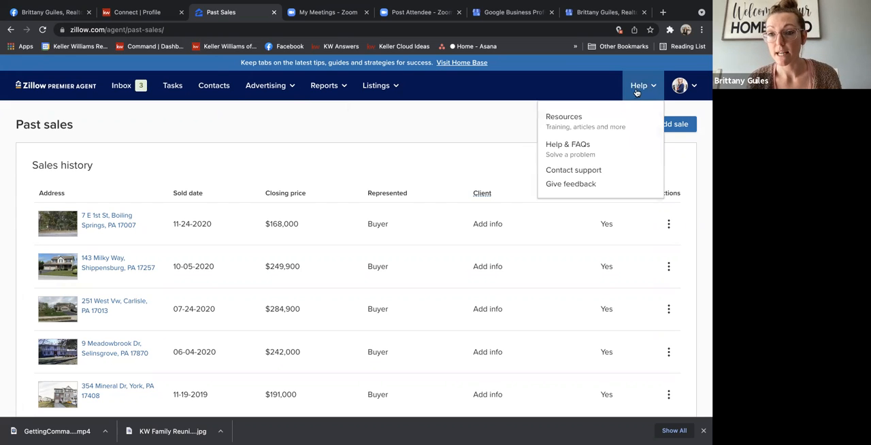
mouse_move(562, 173)
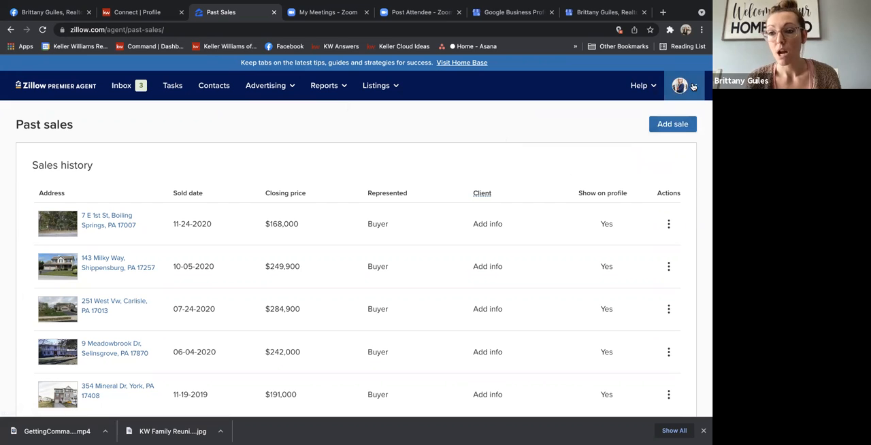
click(684, 85)
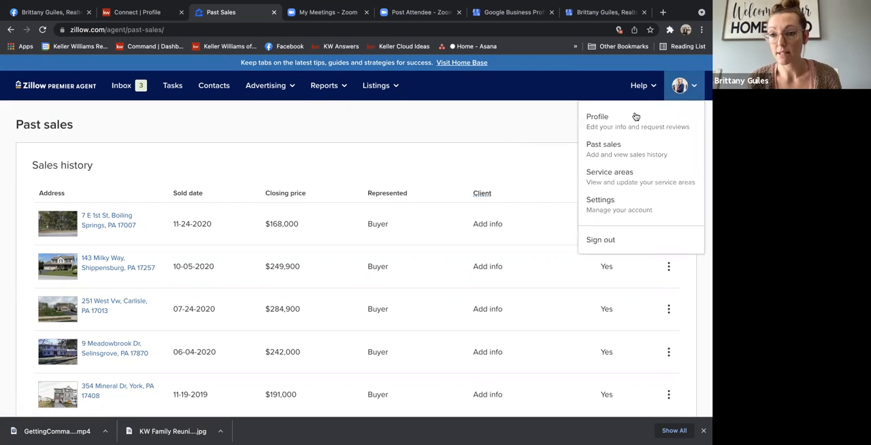
click(597, 117)
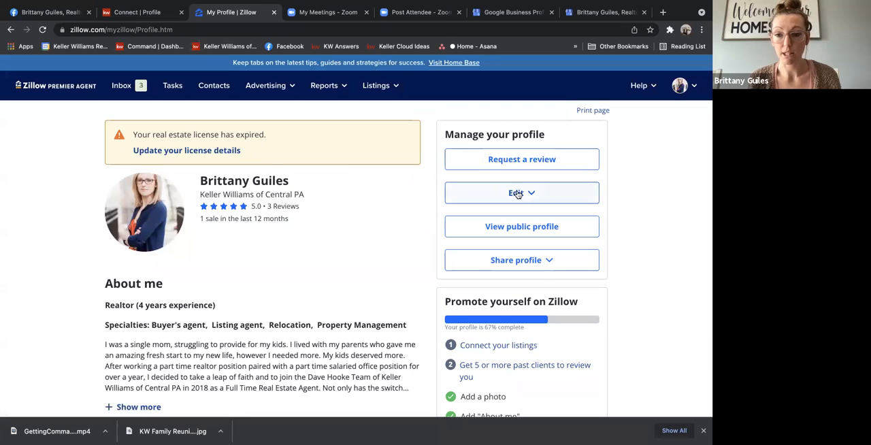
mouse_move(476, 227)
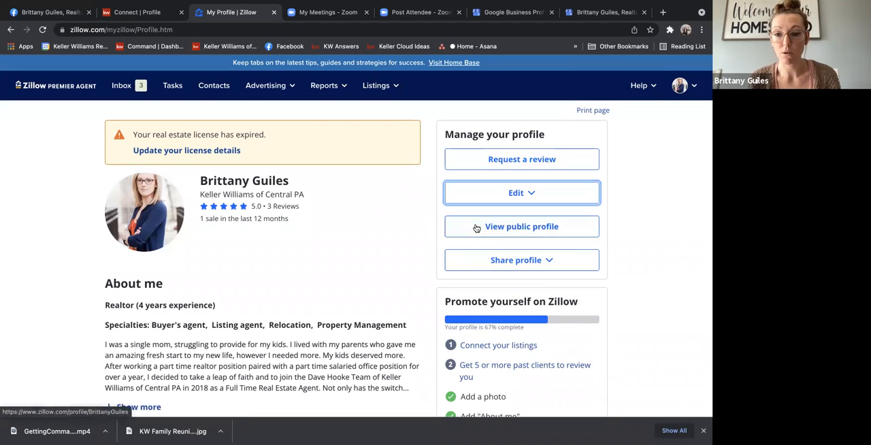
Edit the profile information and select headshot.jpeg as the profile photo
click(521, 193)
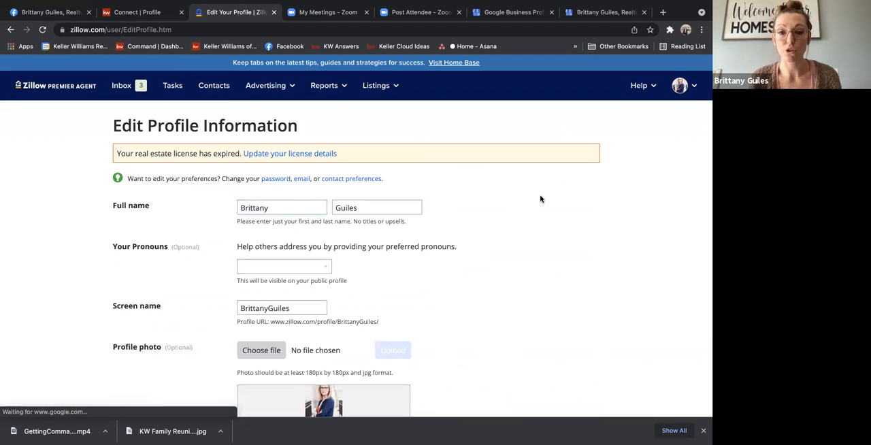
scroll(down, 3)
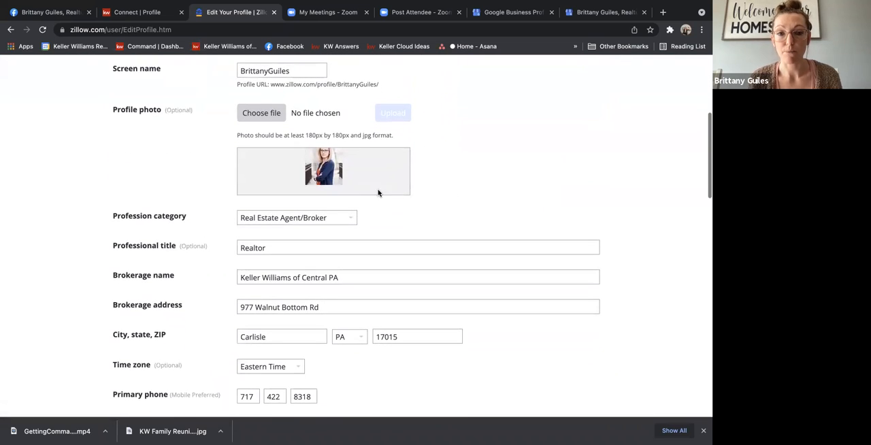
click(260, 112)
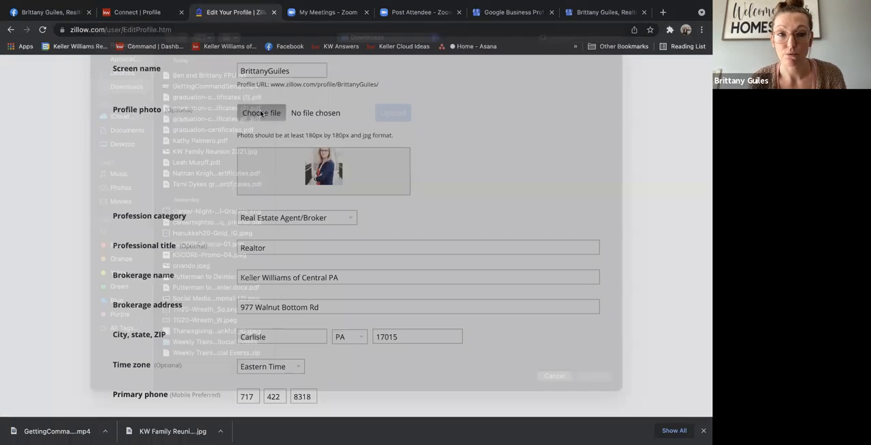
text(headshot)
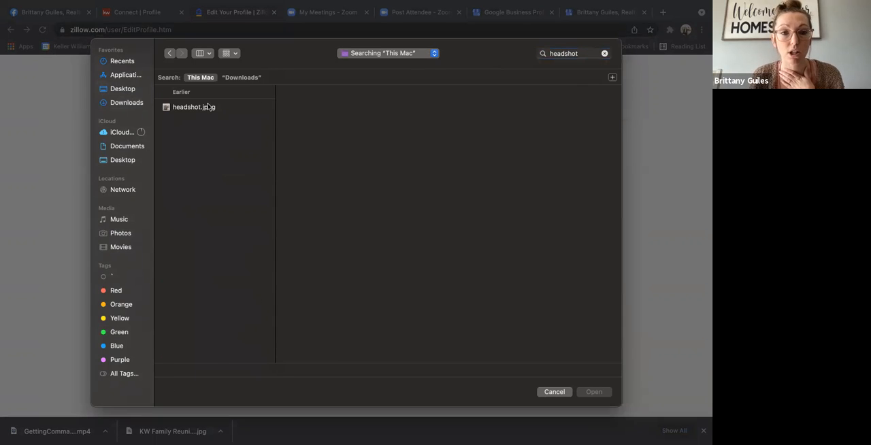
click(192, 106)
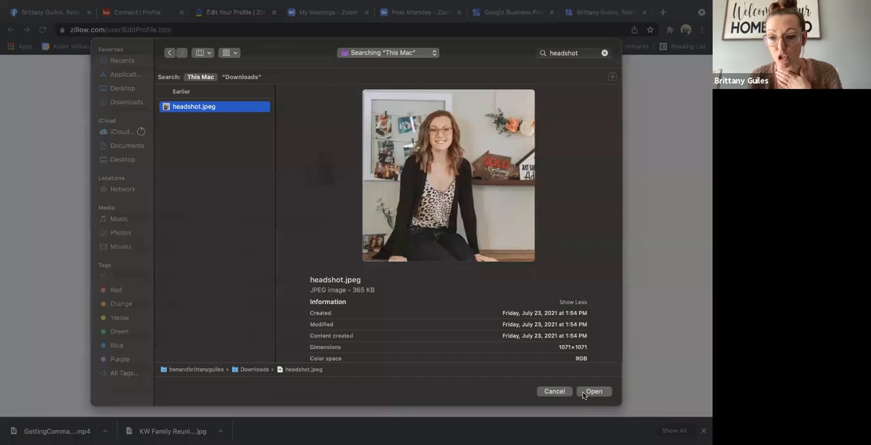
click(593, 391)
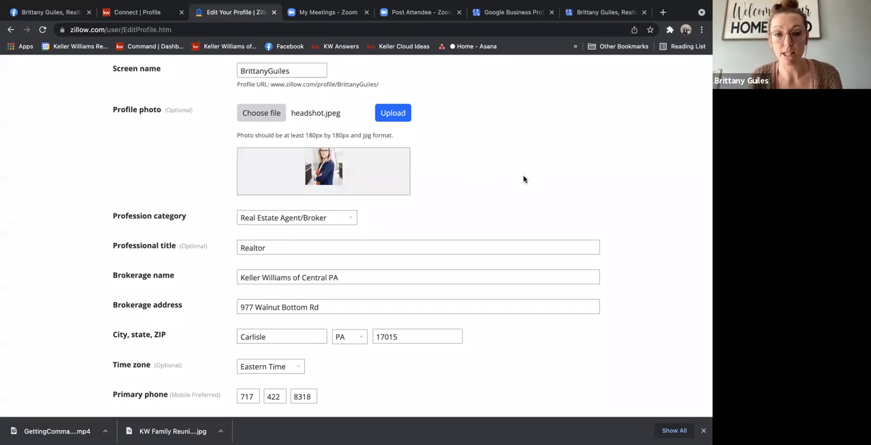
scroll(down, 3)
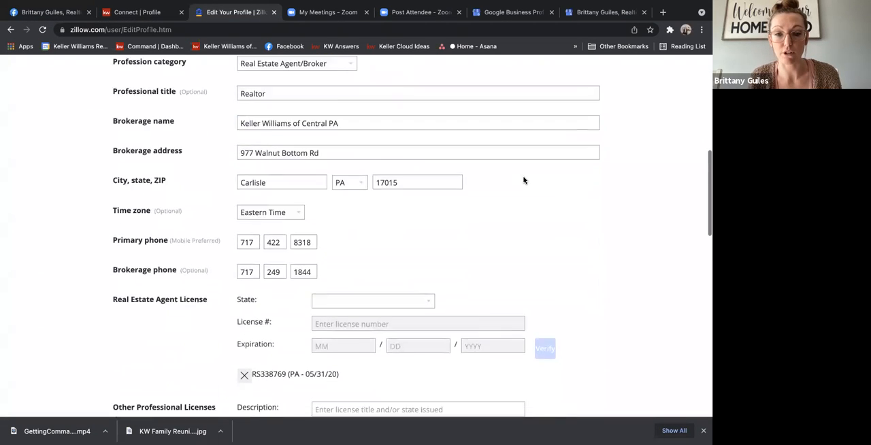
scroll(down, 3)
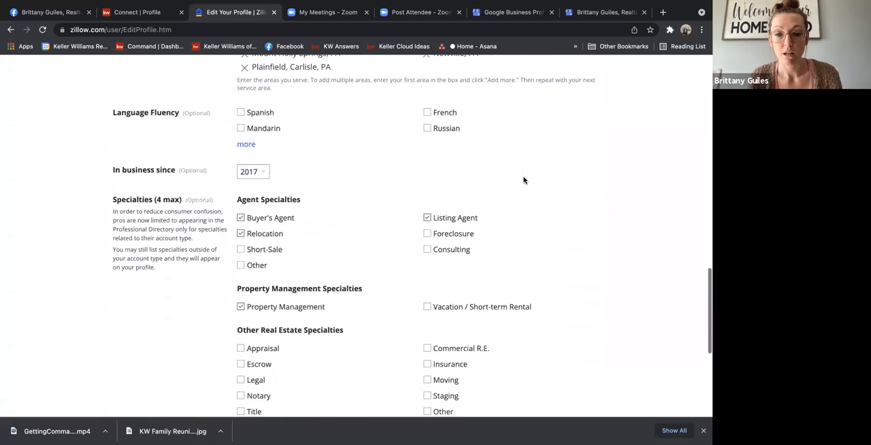
scroll(down, 3)
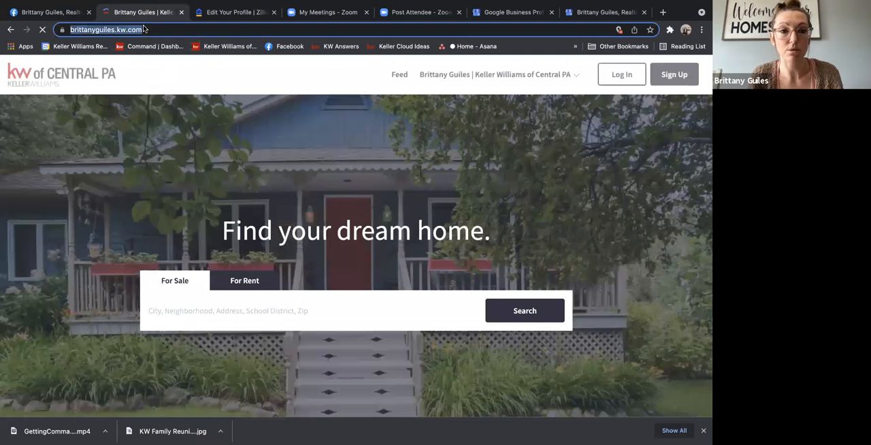
click(231, 13)
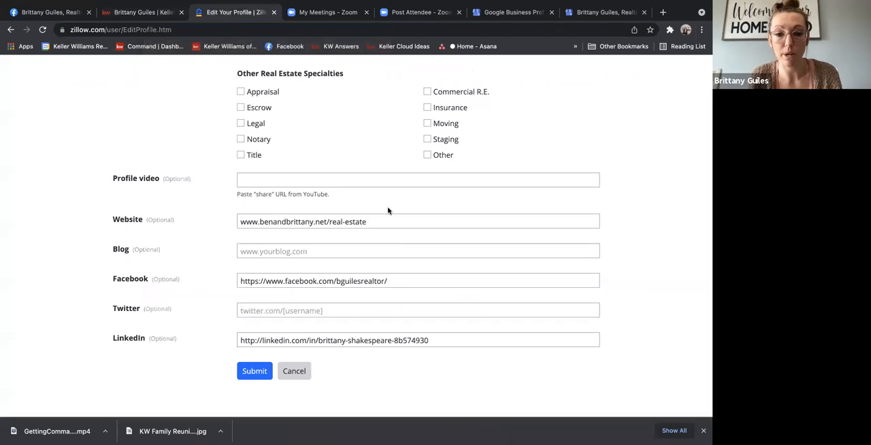
triple_click(302, 221)
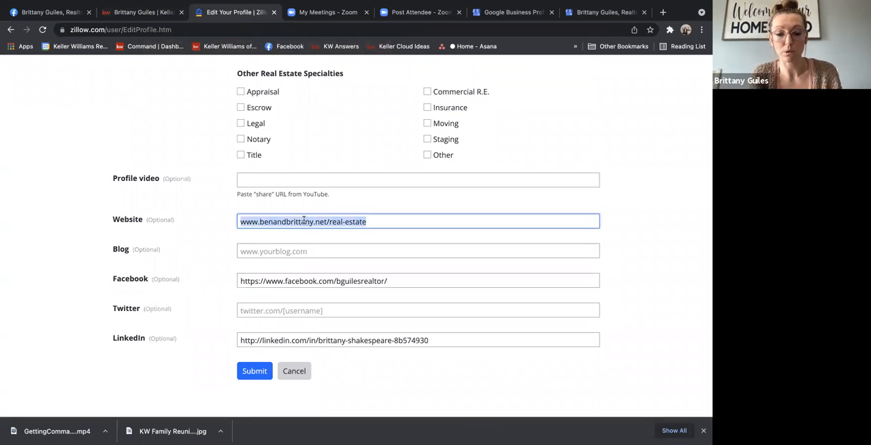
text(https://brittanyguiles.kw.com/)
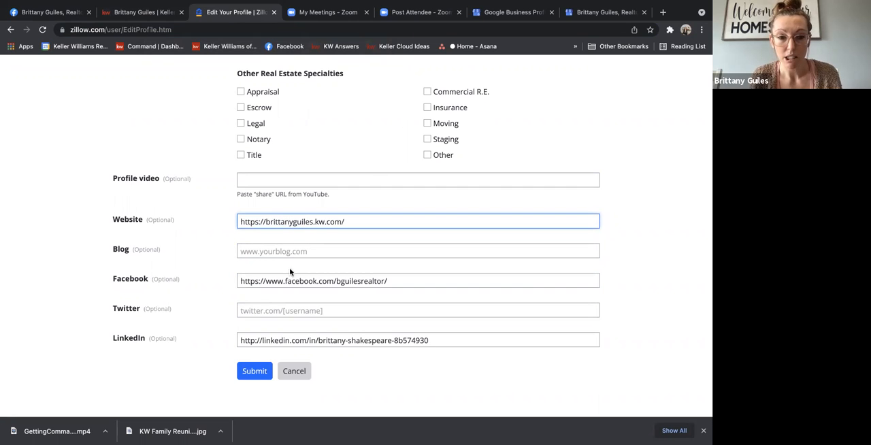
click(254, 371)
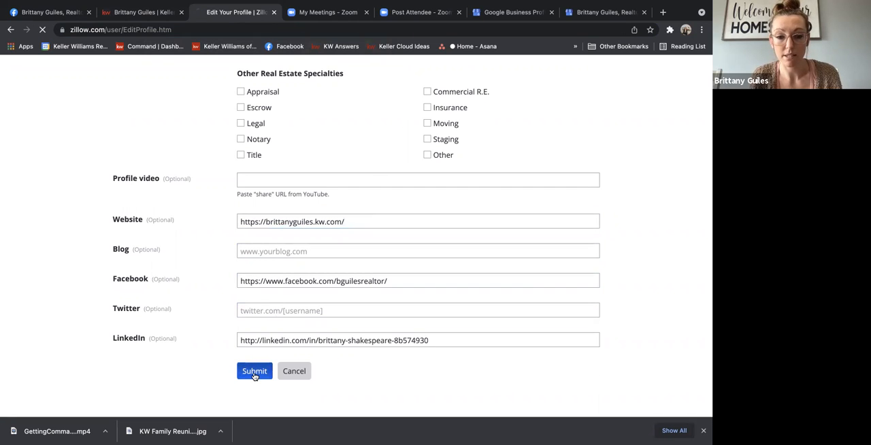
click(254, 370)
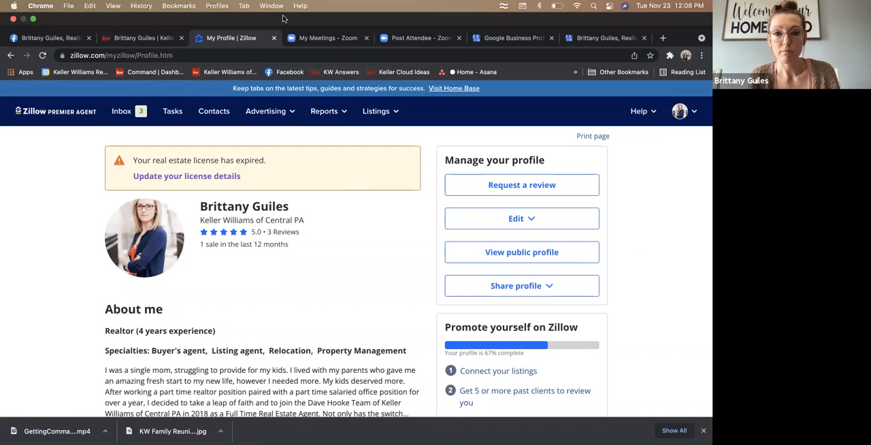
mouse_move(330, 37)
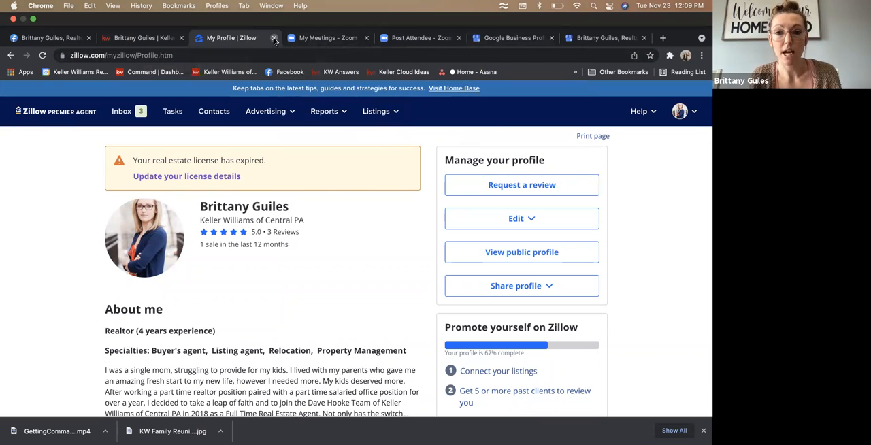
Close Zillow, review the Business Profile dashboard and Photos, then switch to another tab
click(272, 38)
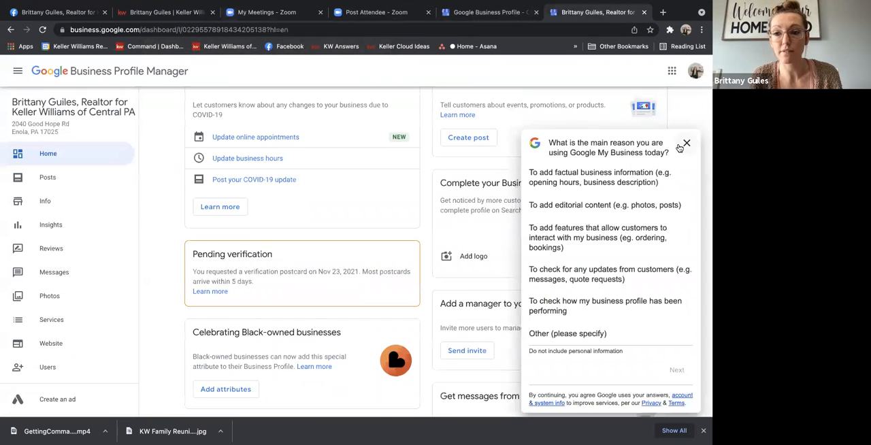
click(684, 144)
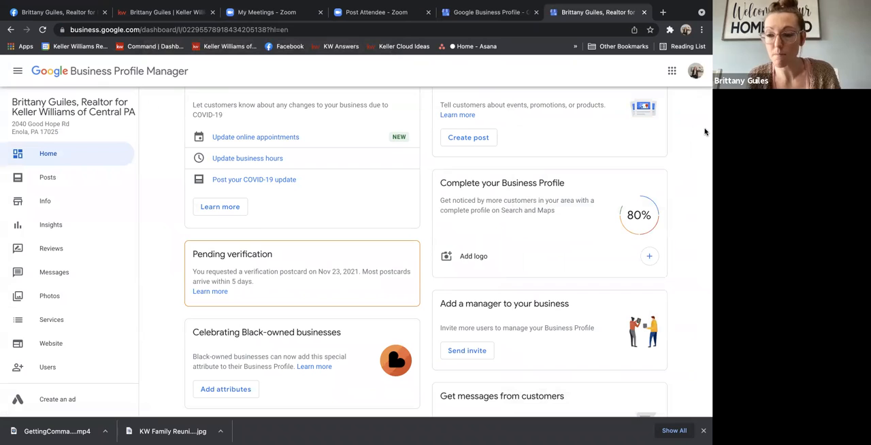
mouse_move(194, 180)
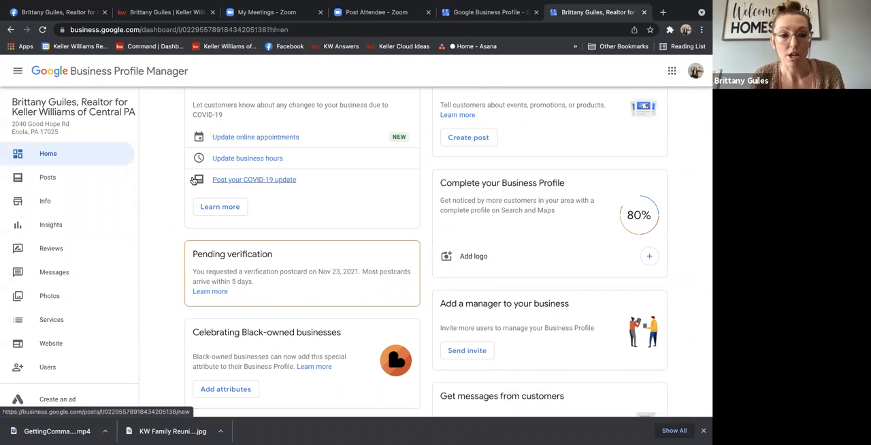
mouse_move(568, 181)
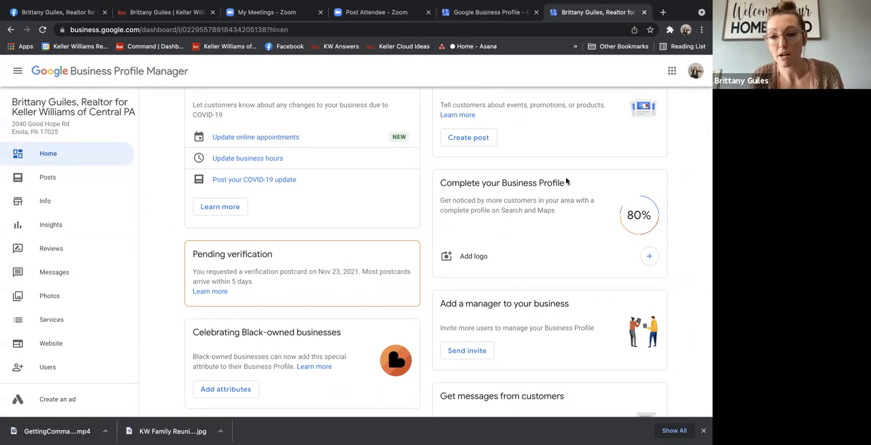
mouse_move(649, 257)
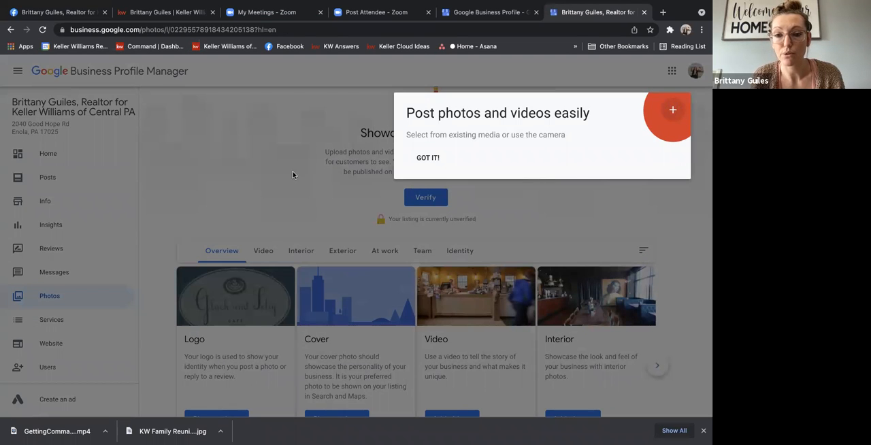
click(427, 157)
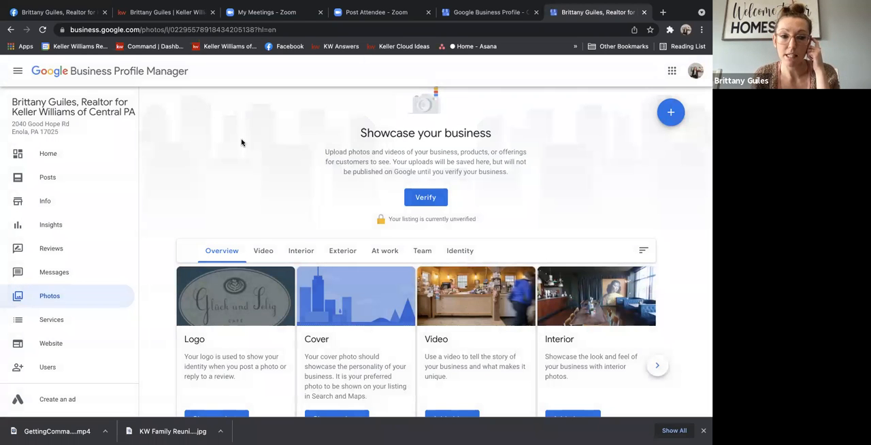
mouse_move(228, 146)
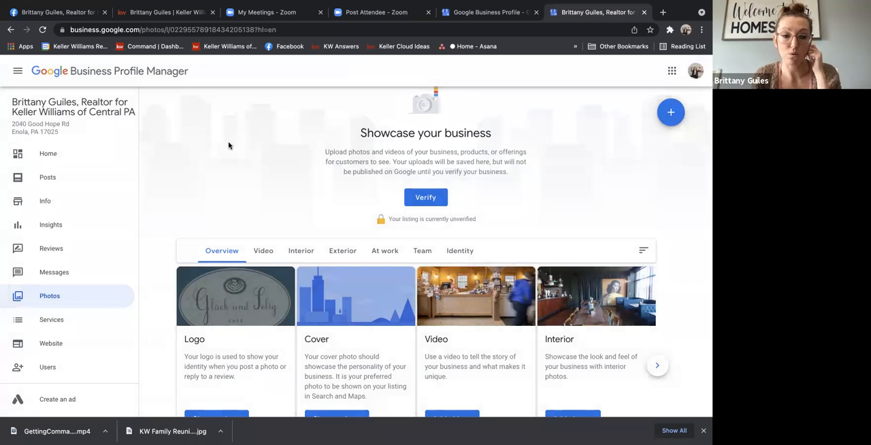
click(47, 153)
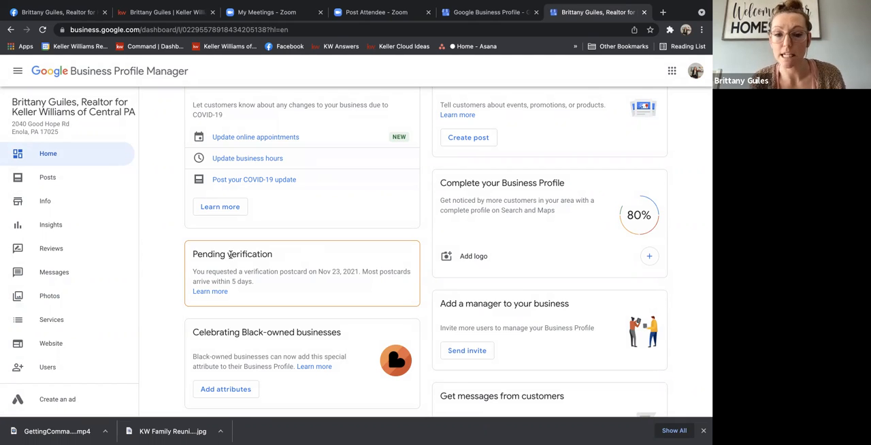
mouse_move(381, 285)
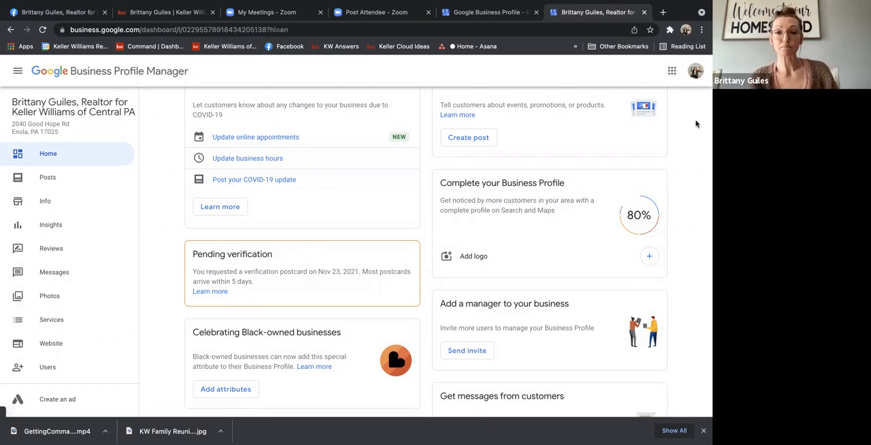
click(370, 12)
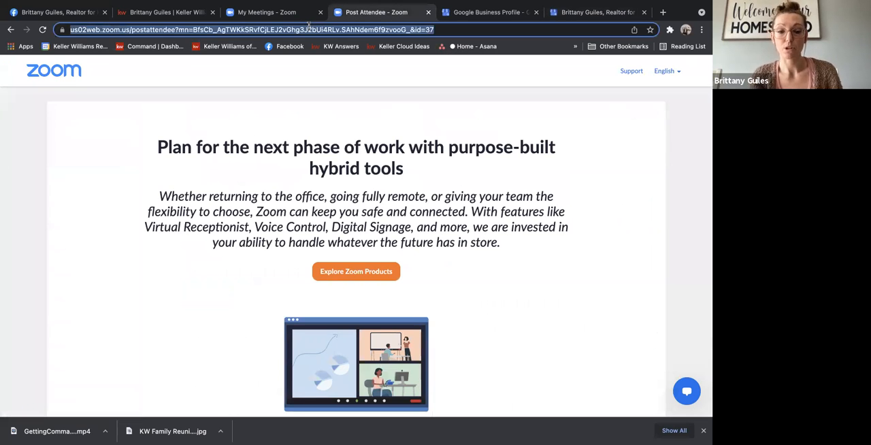
text(linkedin.com/feed/)
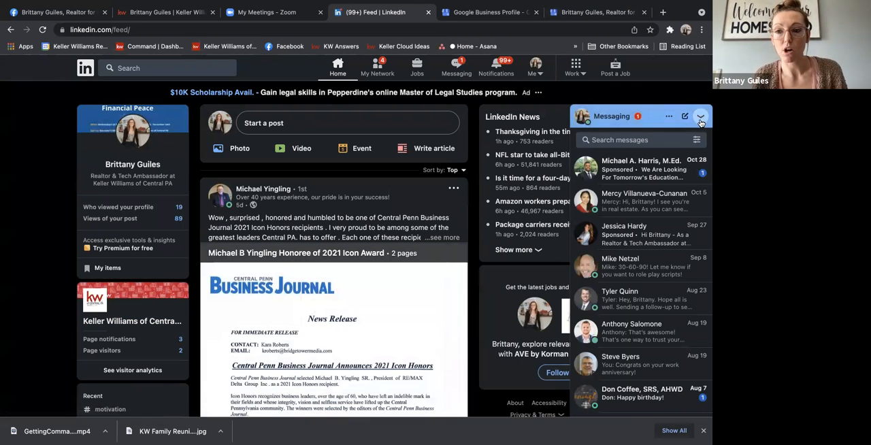
click(701, 116)
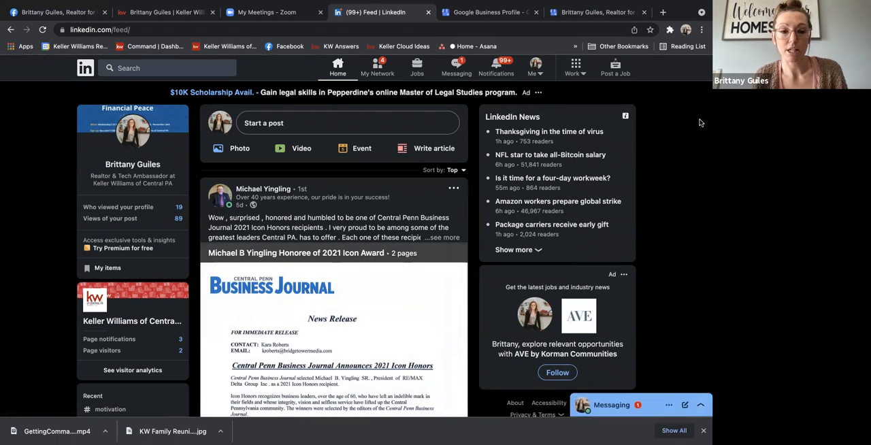
mouse_move(126, 131)
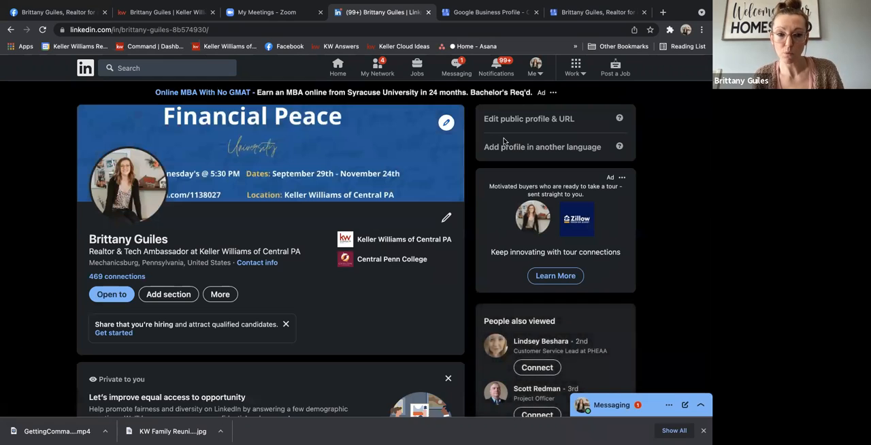
mouse_move(390, 191)
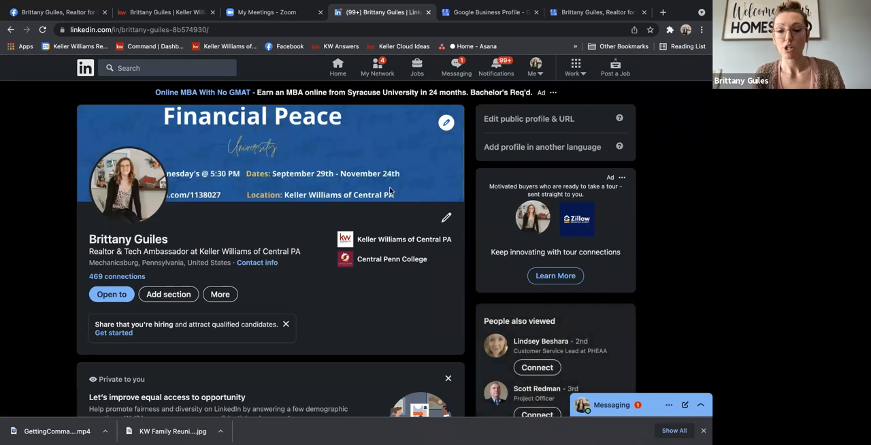
scroll(down, 3)
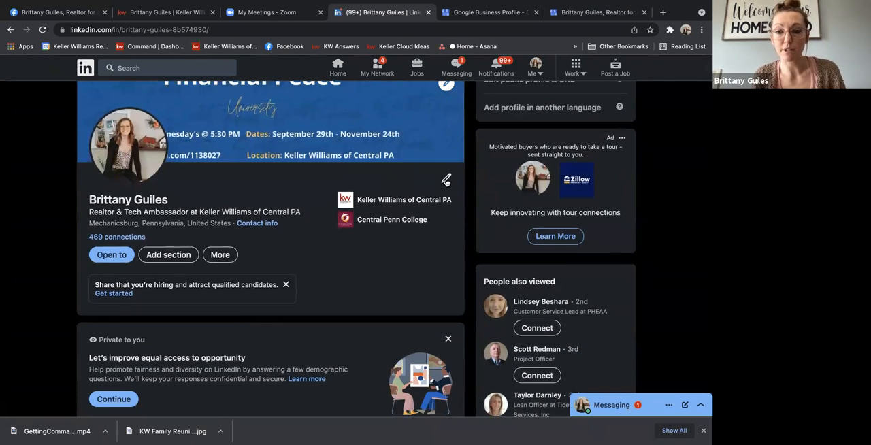
scroll(down, 3)
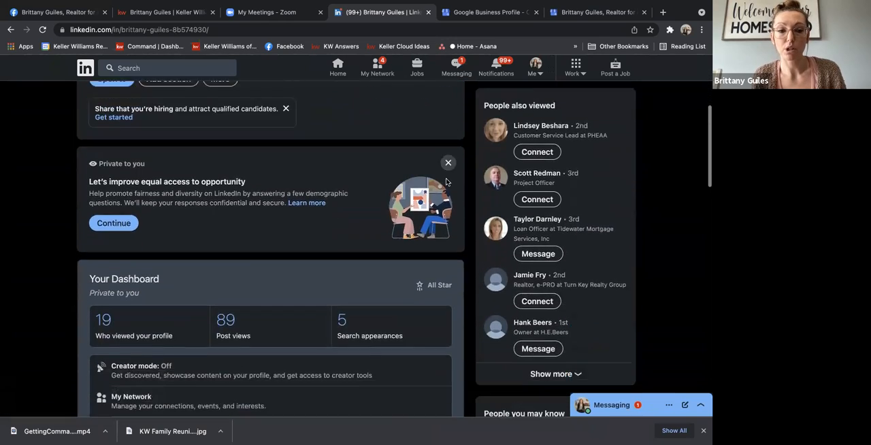
scroll(down, 3)
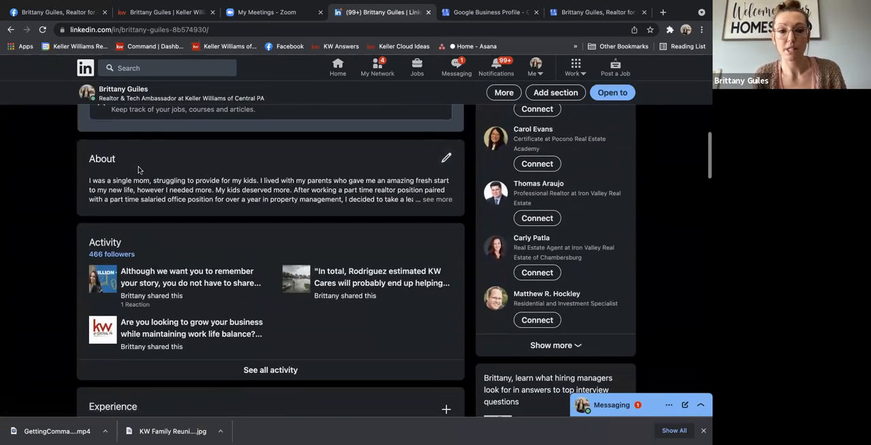
Revise the About description to cover the Tech Ambassador role and save it
click(446, 157)
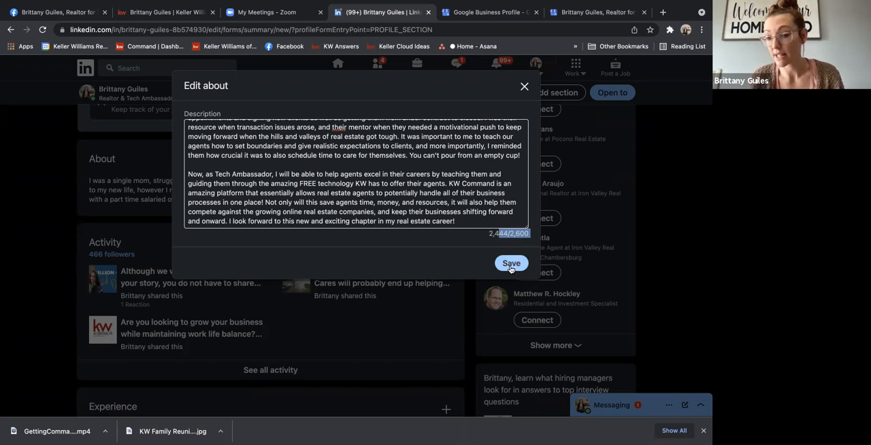
click(511, 263)
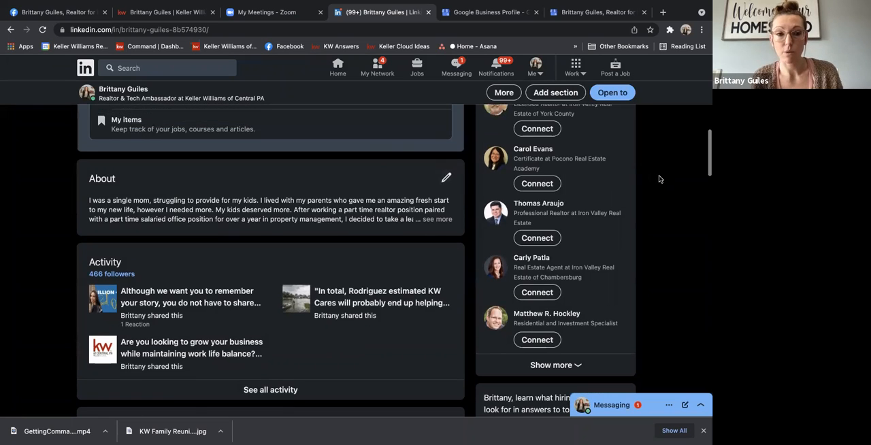
scroll(up, 3)
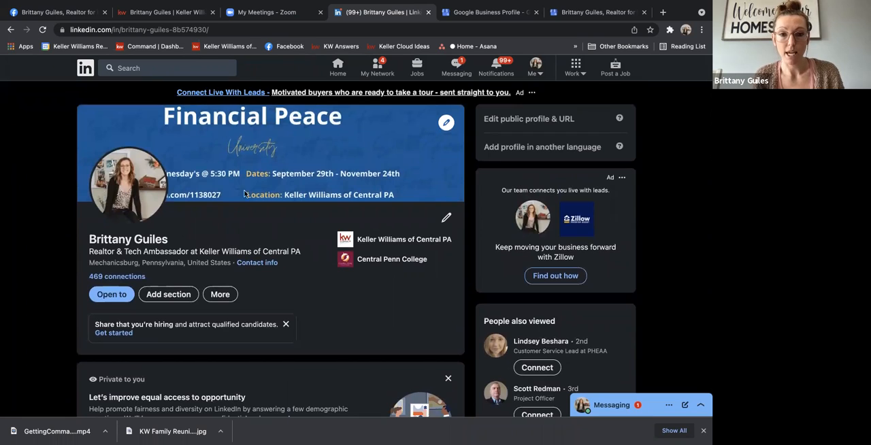
Upload Thanksgiving2019-KW_FB.jpeg as the background photo, reposition it, and apply
click(446, 123)
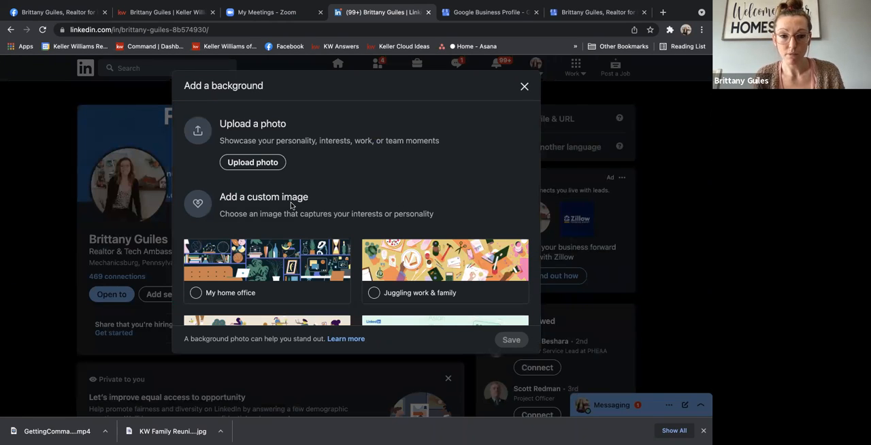
click(252, 162)
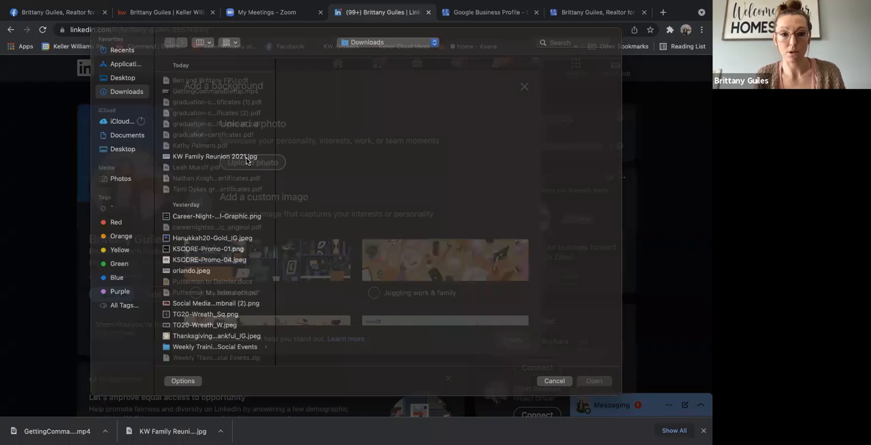
click(211, 237)
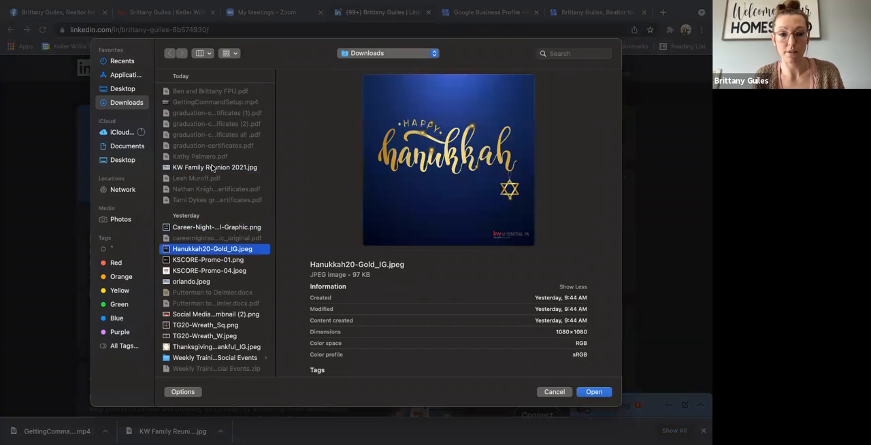
click(207, 336)
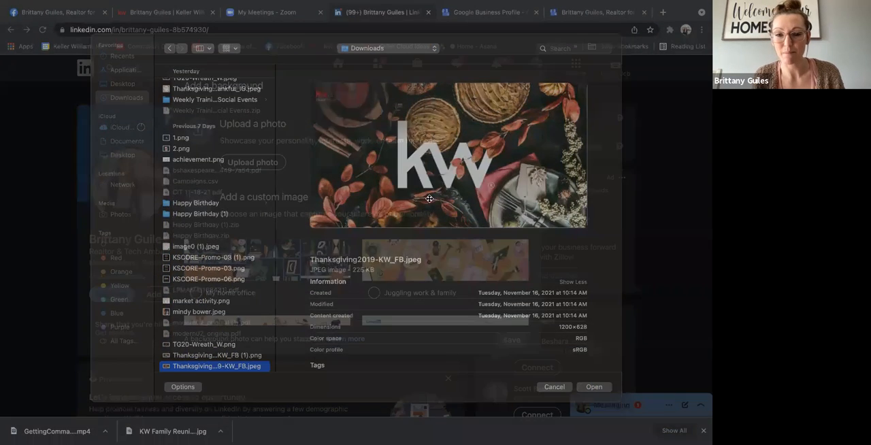
click(594, 387)
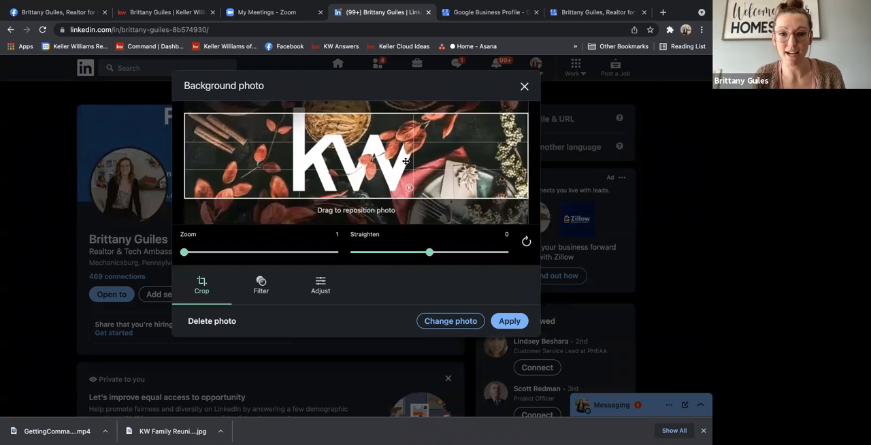
drag(404, 162, 395, 166)
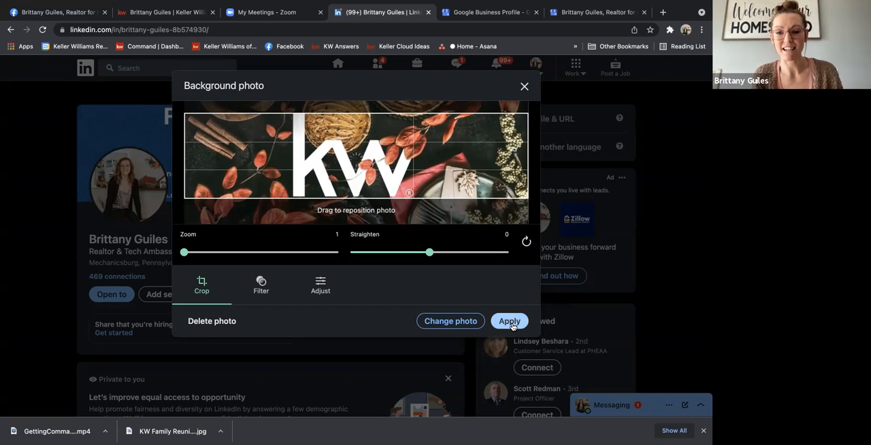
click(509, 321)
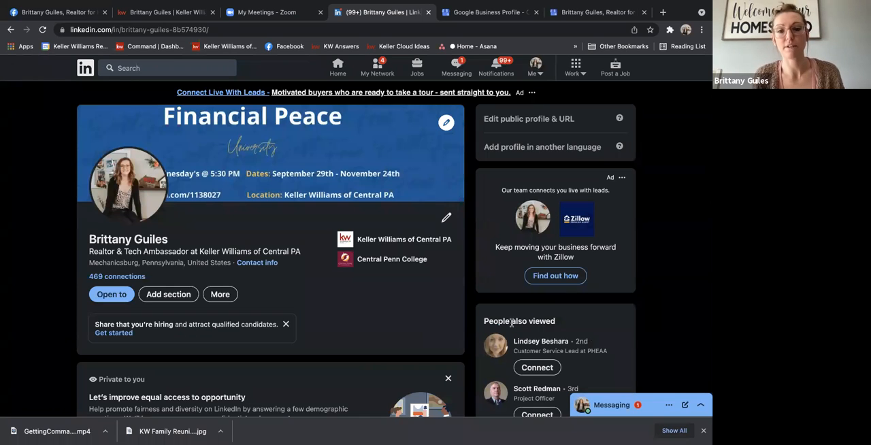